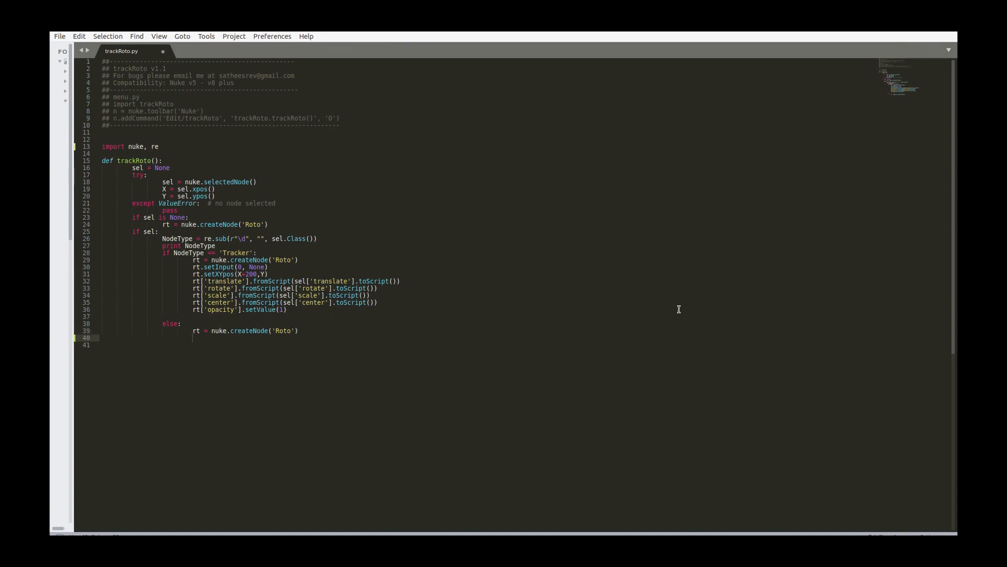
Step: Write the plan comments 'define a name or function' and 'make sure artist selected a node'
left_click(193, 337)
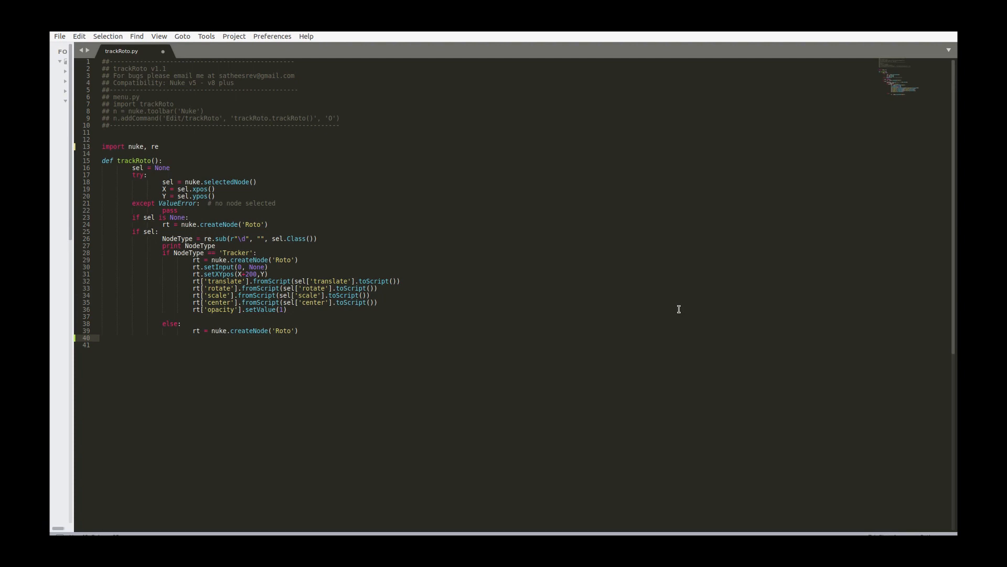
mouse_move(353, 347)
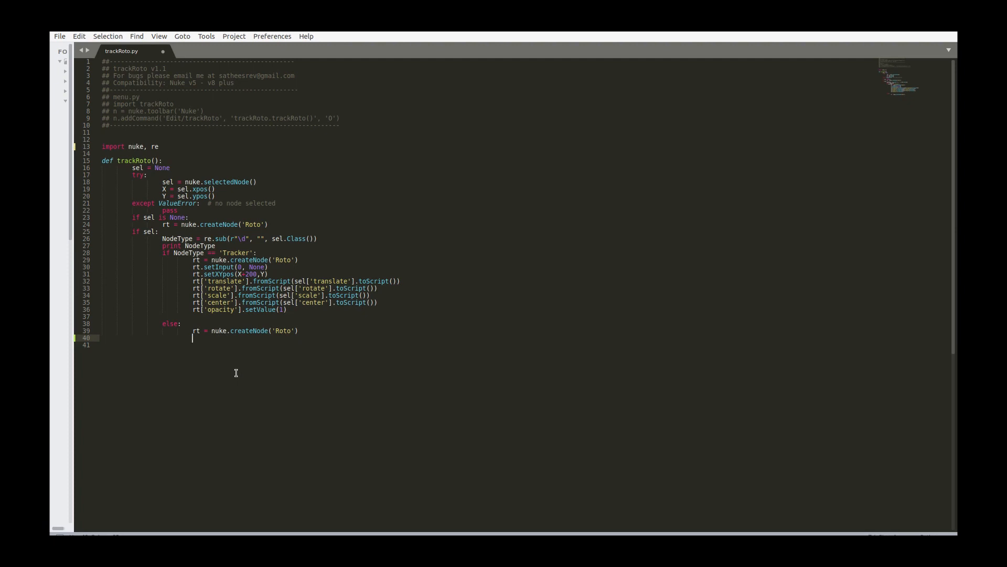
mouse_move(220, 366)
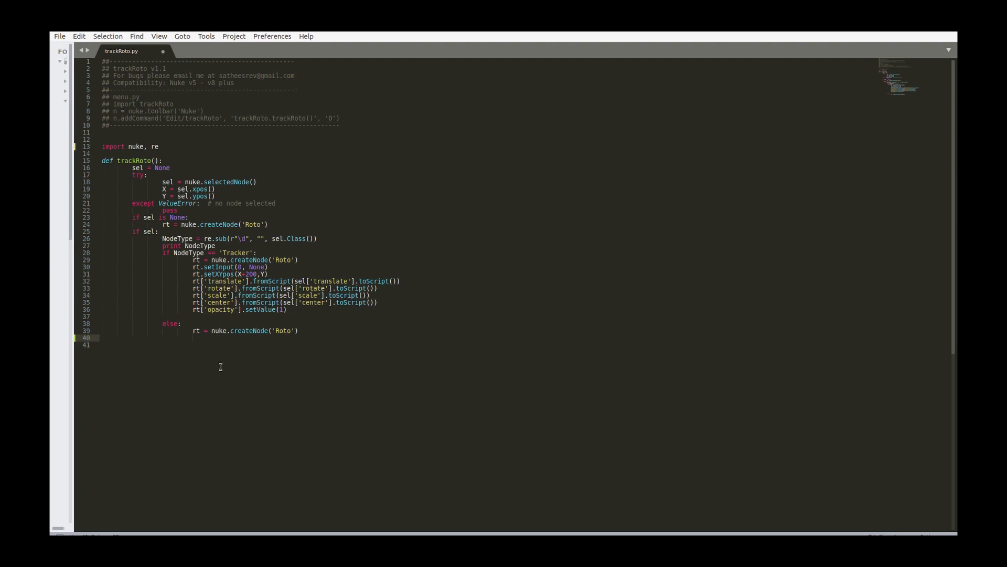
mouse_move(220, 358)
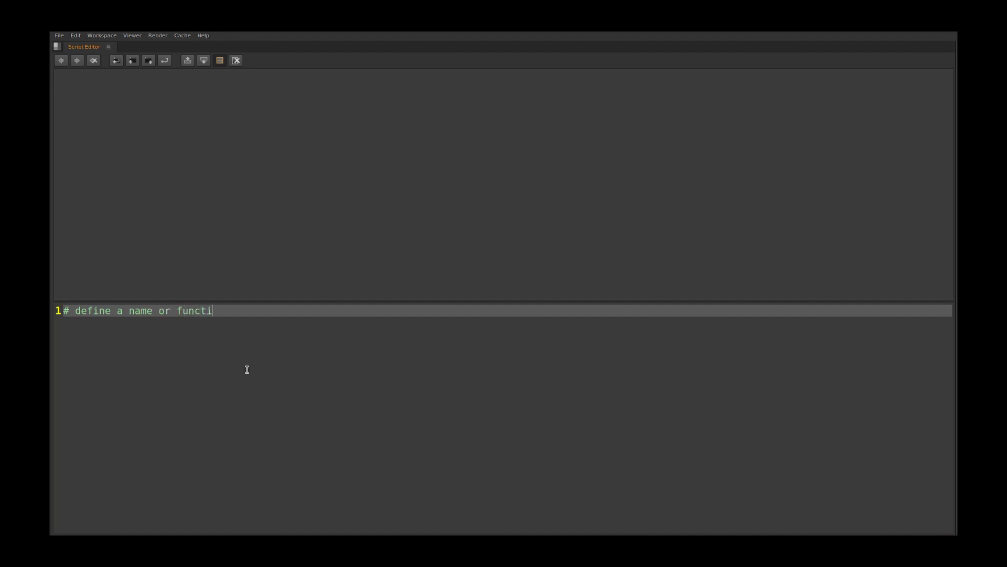
type("on.")
type("# make sure art")
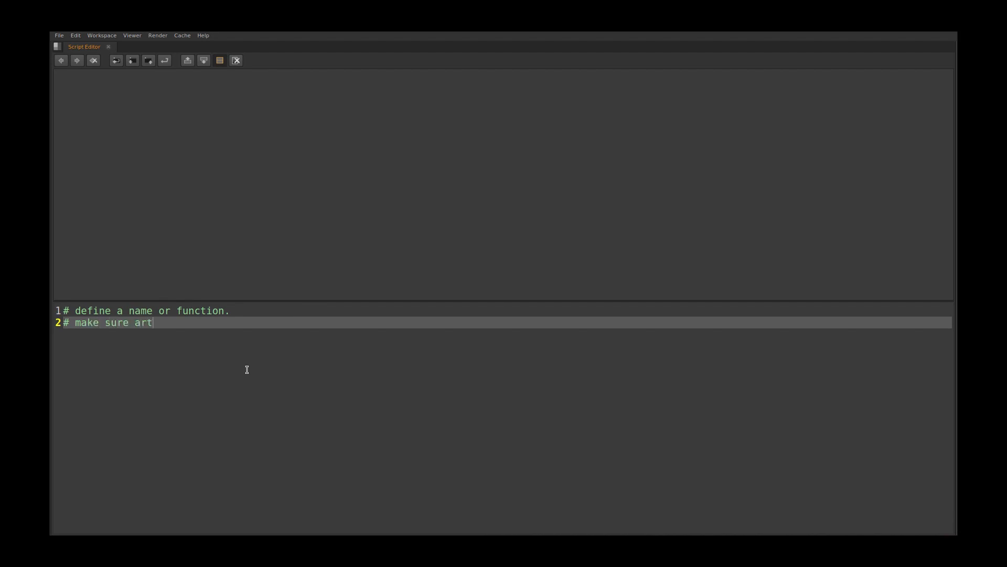
type("ist se")
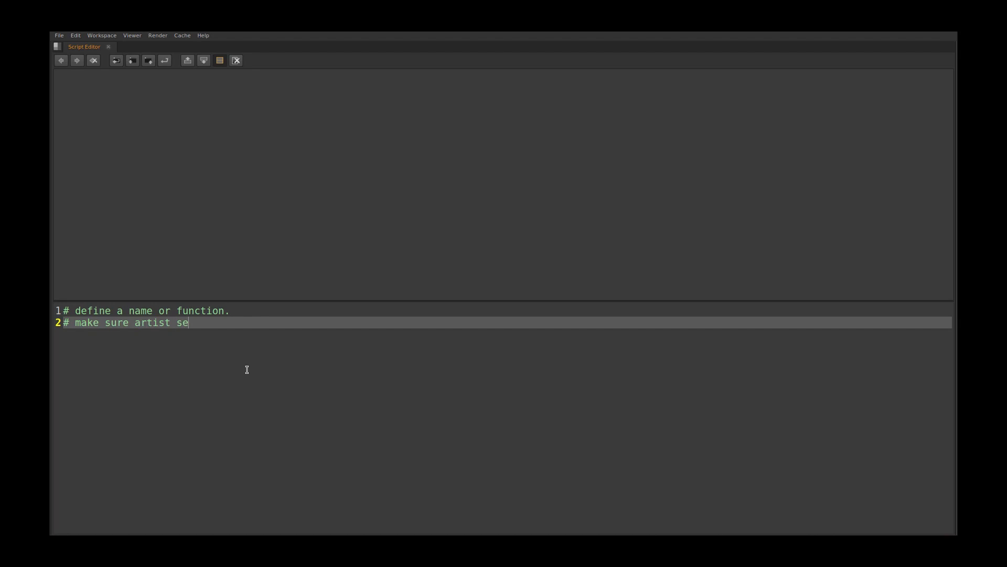
type("lected a bnio")
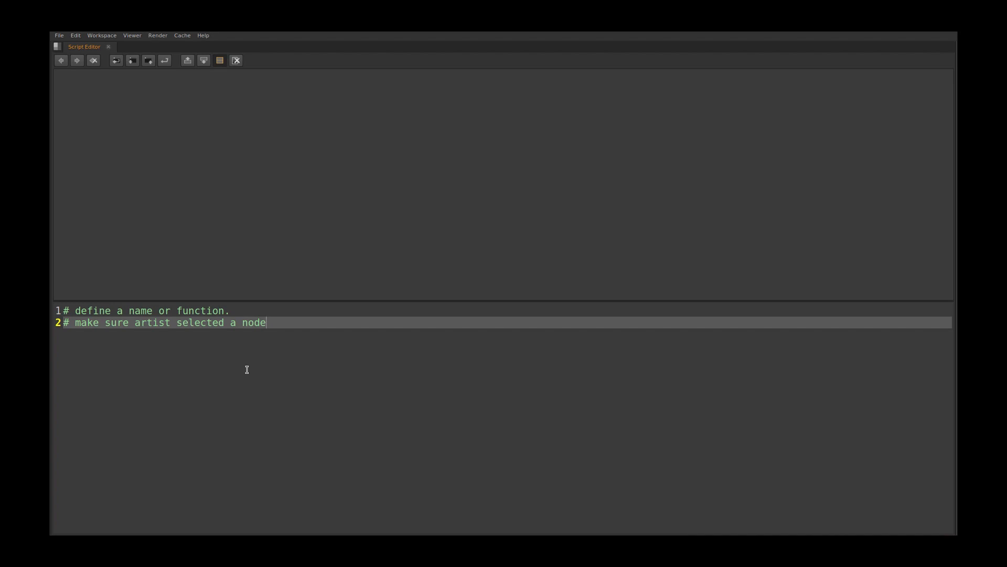
key("Return")
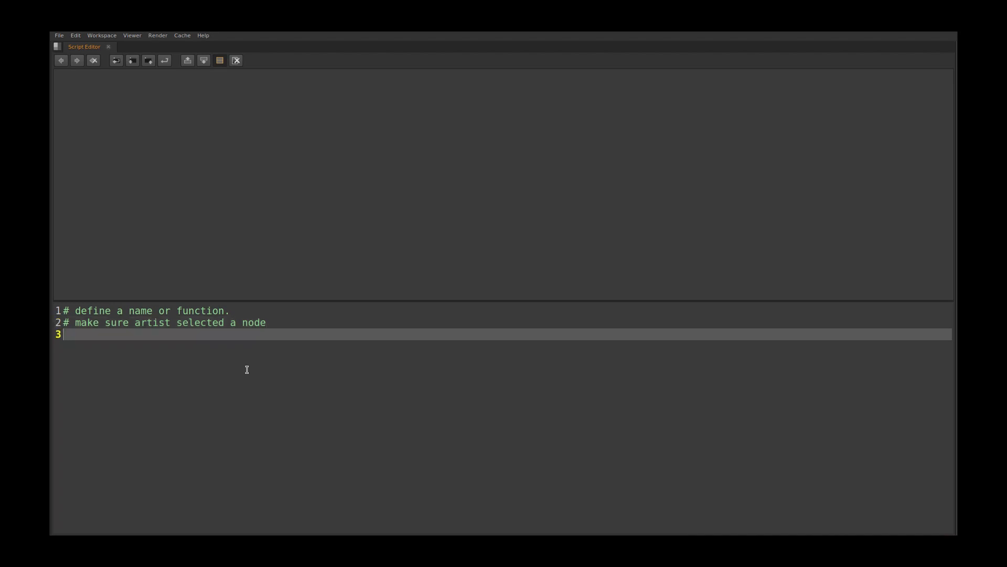
Step: Add the comment '# raise value error; we need to pass the error' on line 3
type("#")
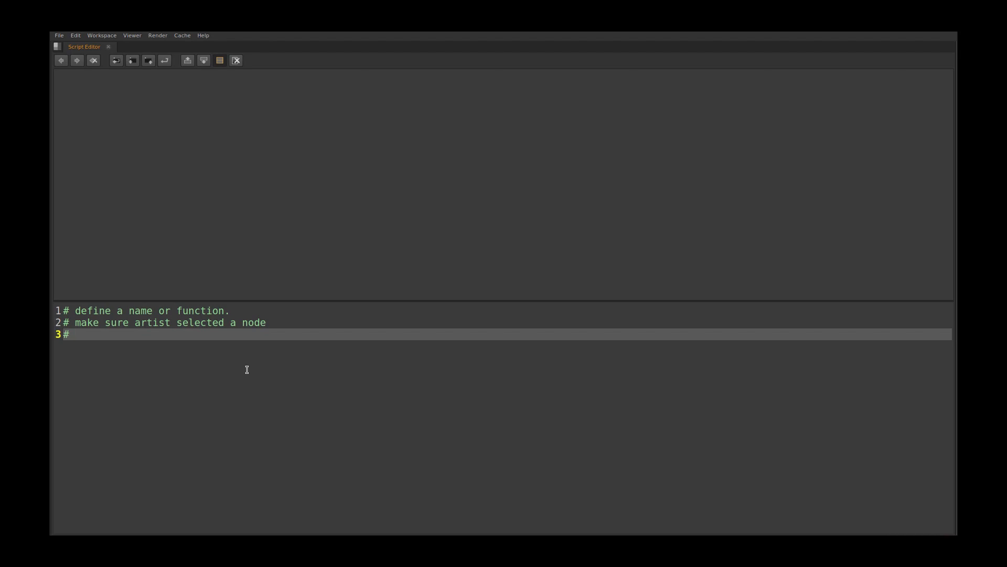
type("raise")
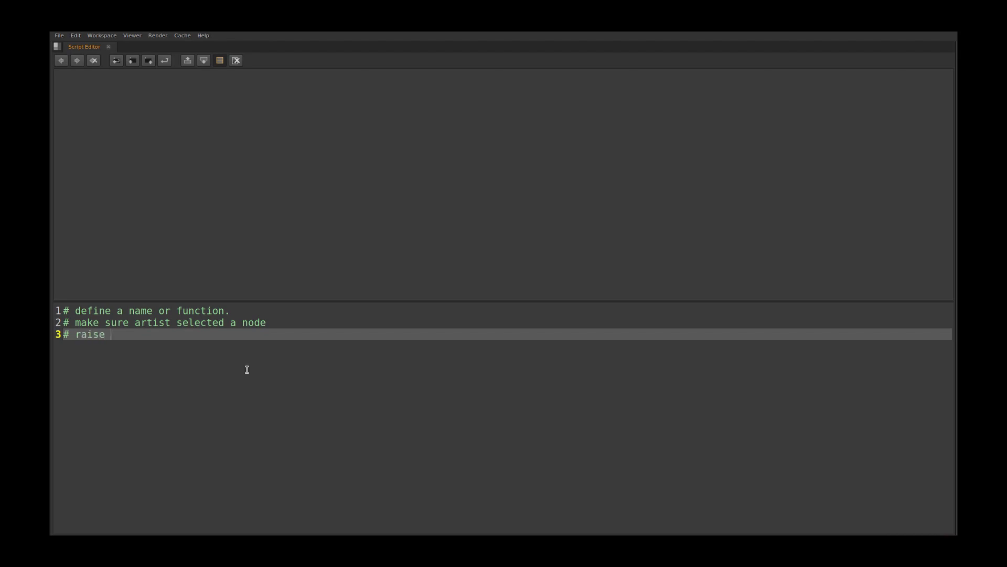
type("value e")
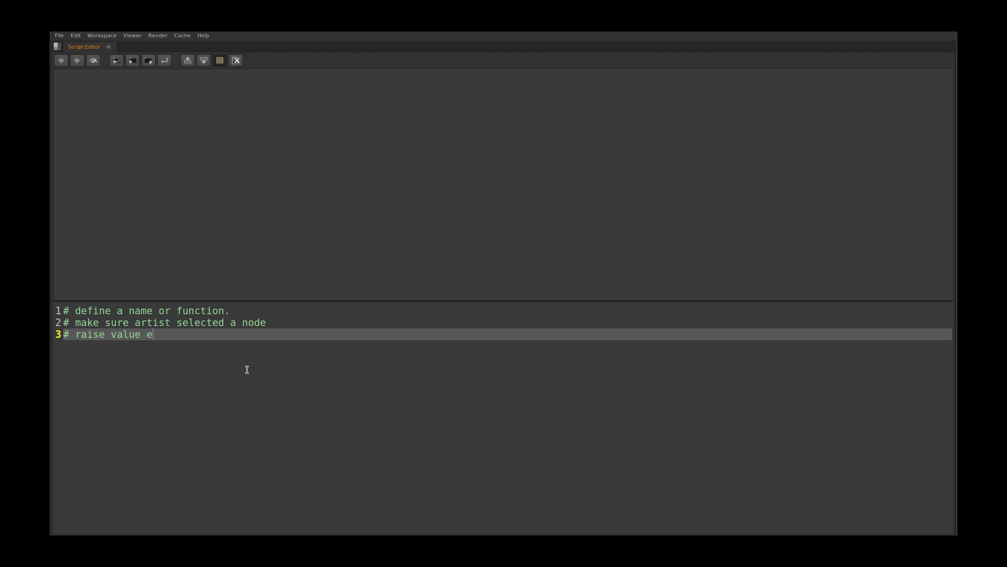
type("rror;")
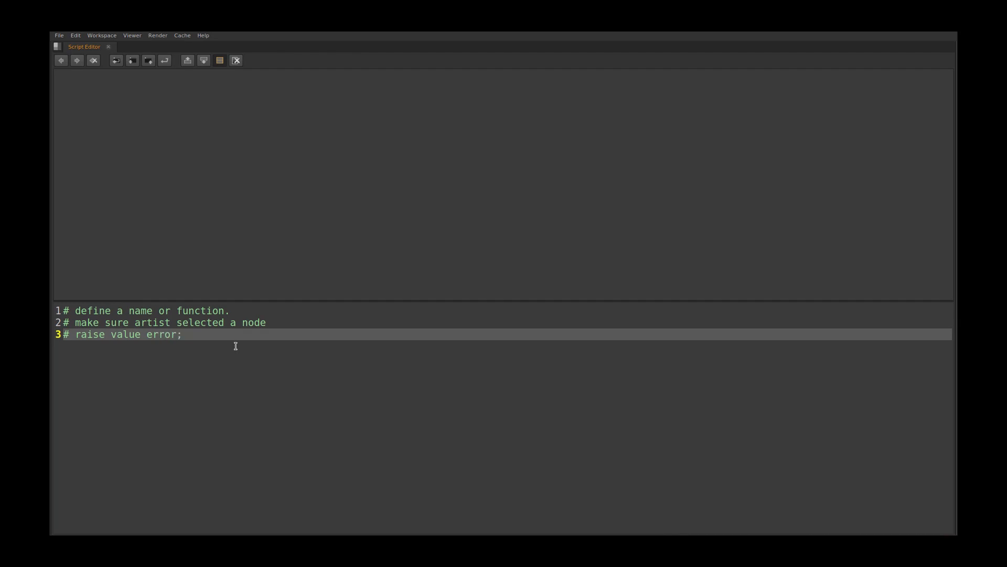
type("we need t")
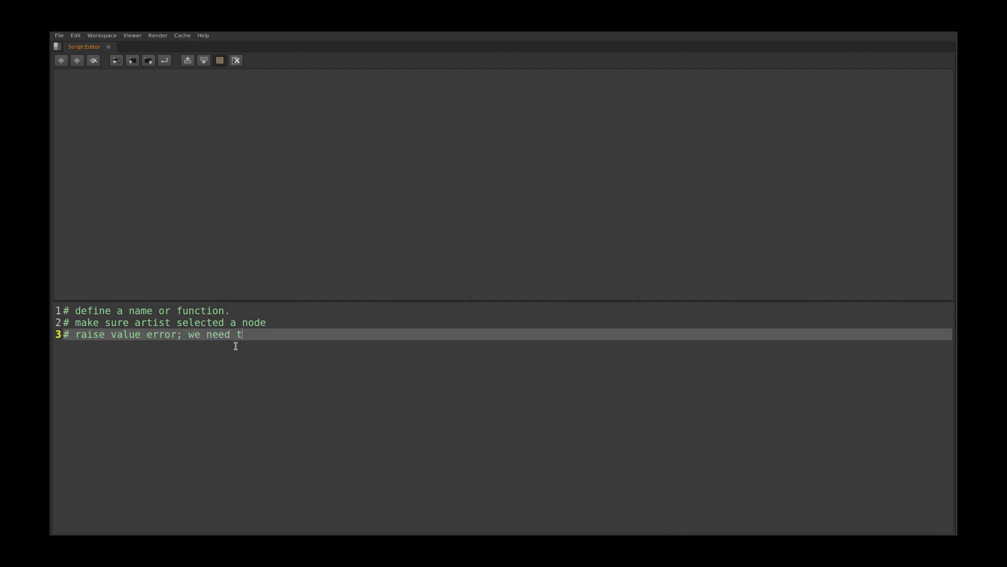
type("o")
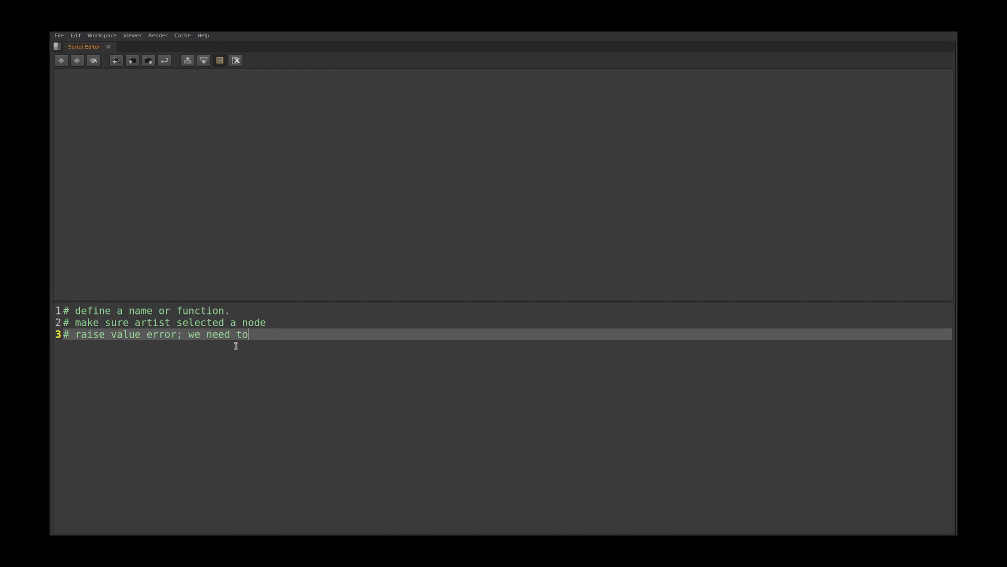
type("pass tj")
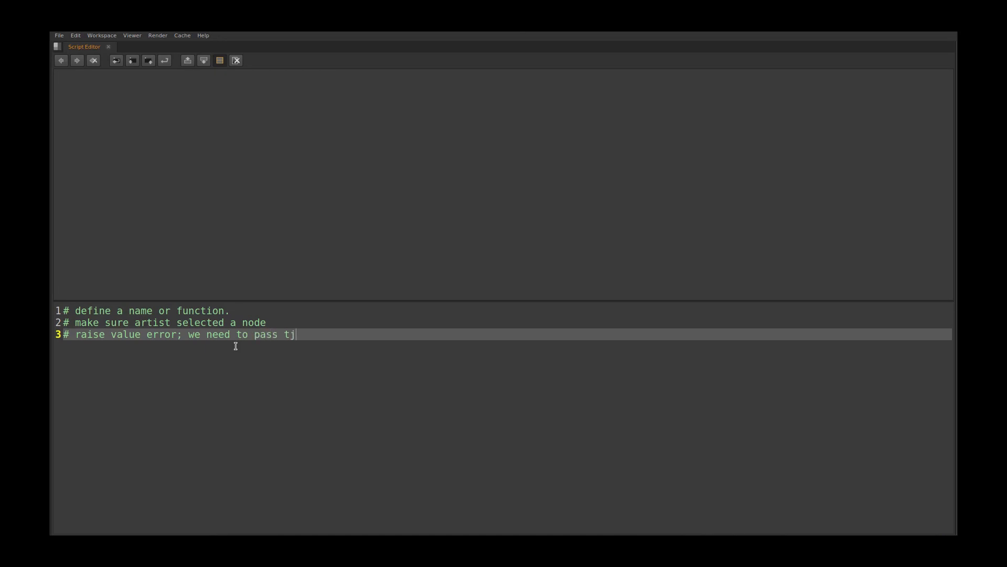
type("he")
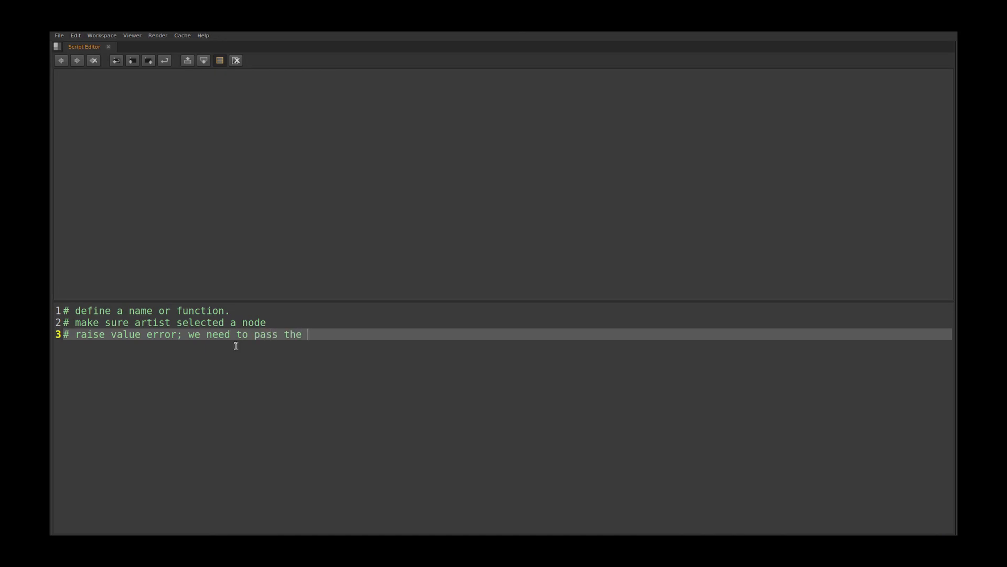
type("error")
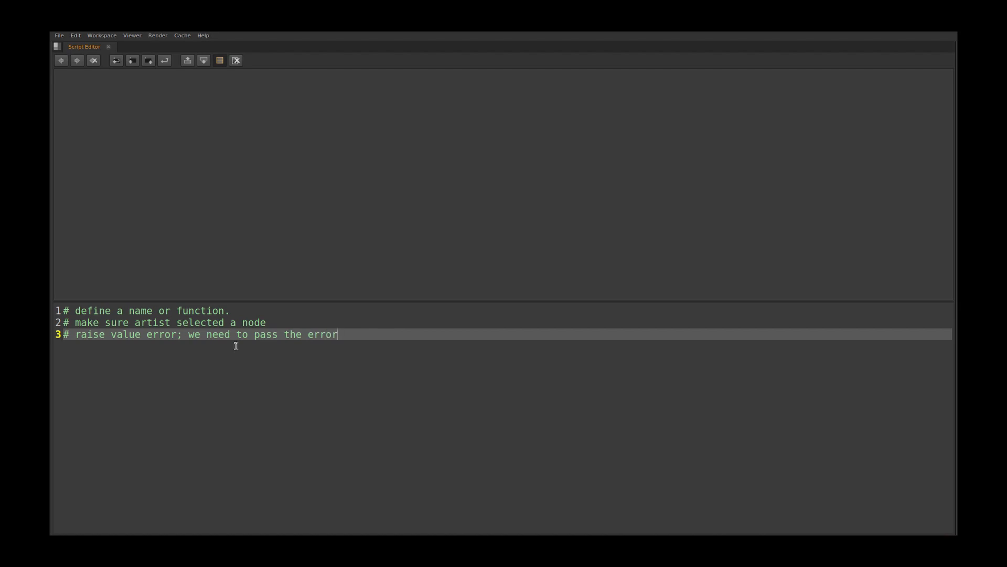
key("Return")
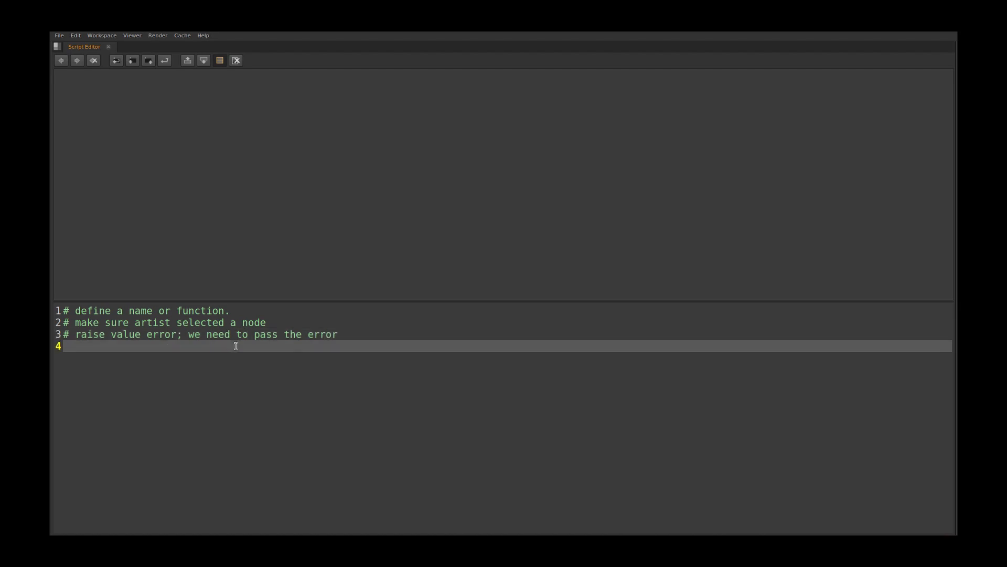
Step: Add the comment '# make sure selected node is Tracker node.' on line 4
type("#")
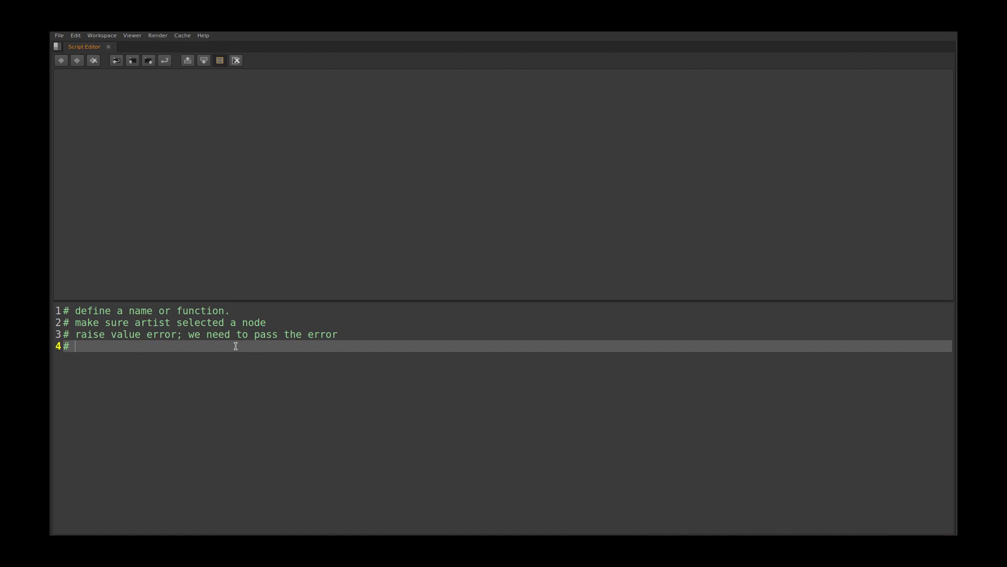
type("make su")
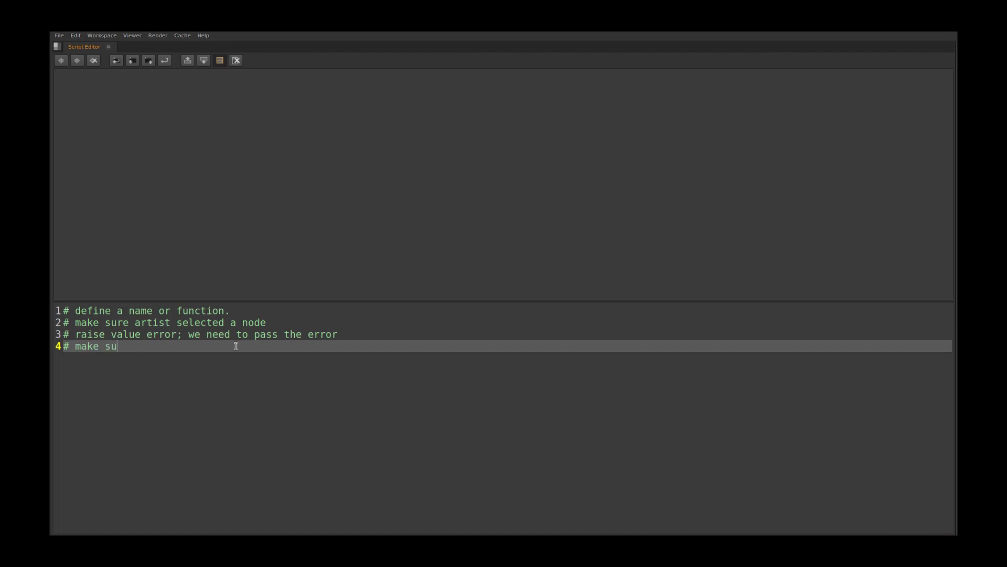
type("re")
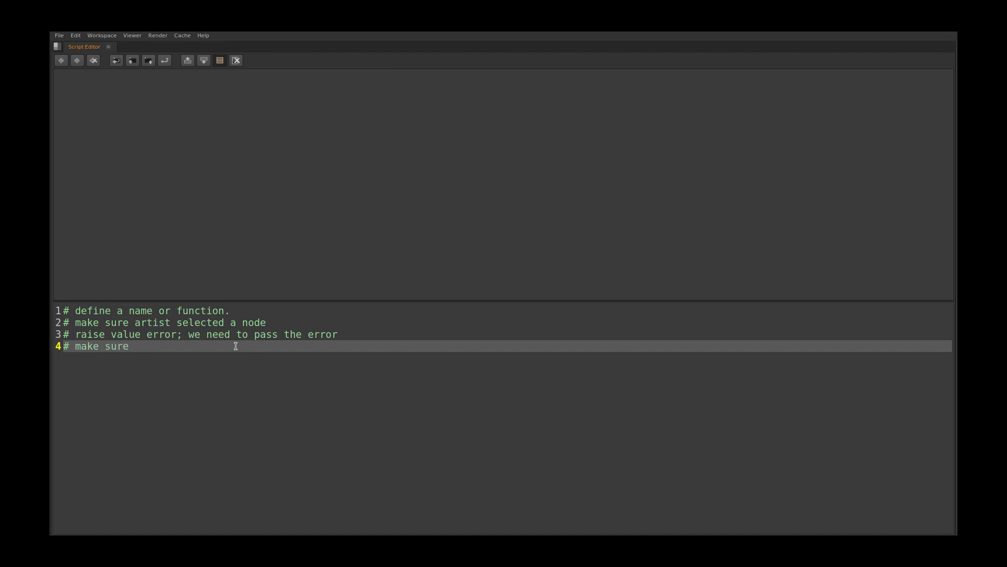
type("selecte")
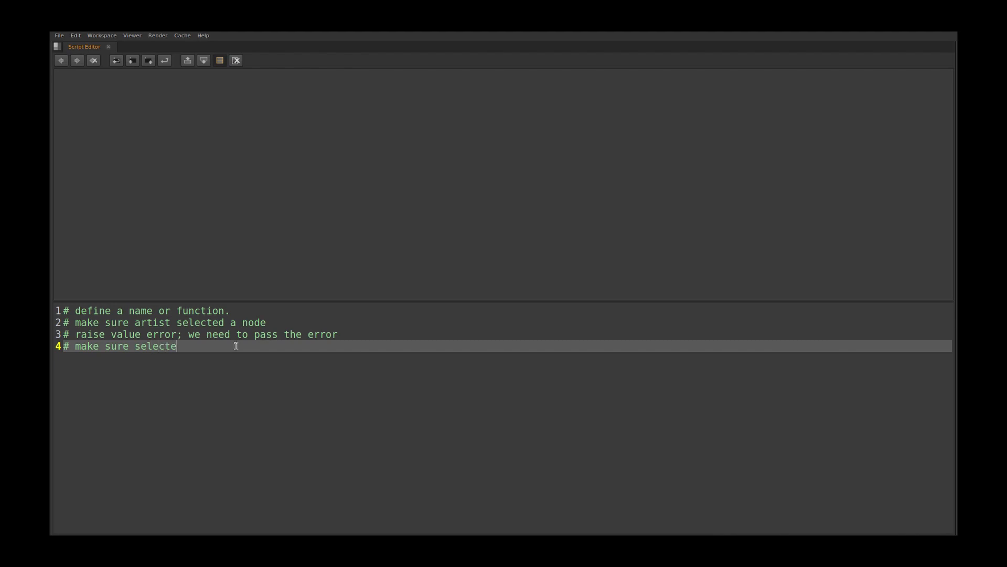
type("d n")
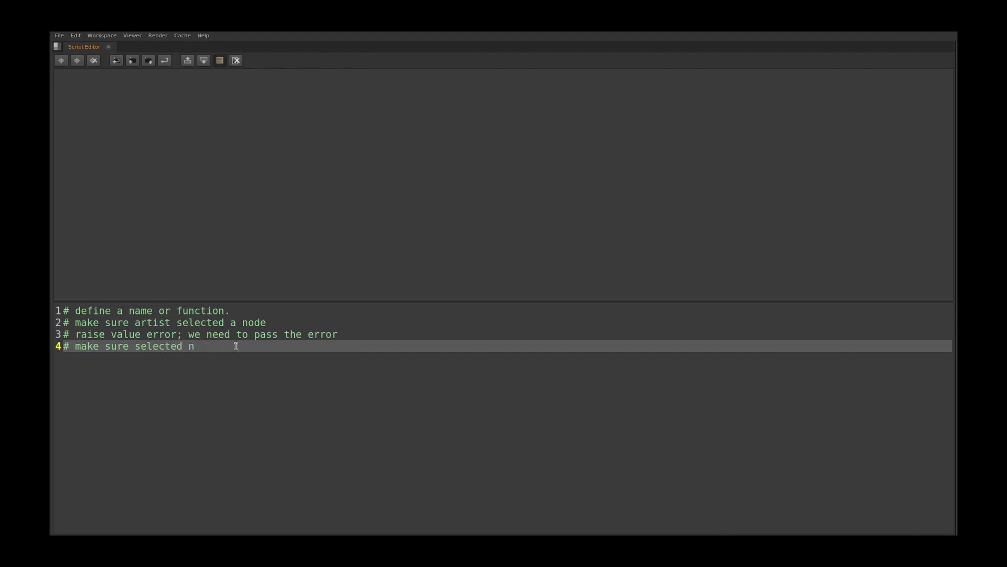
type("ode is t")
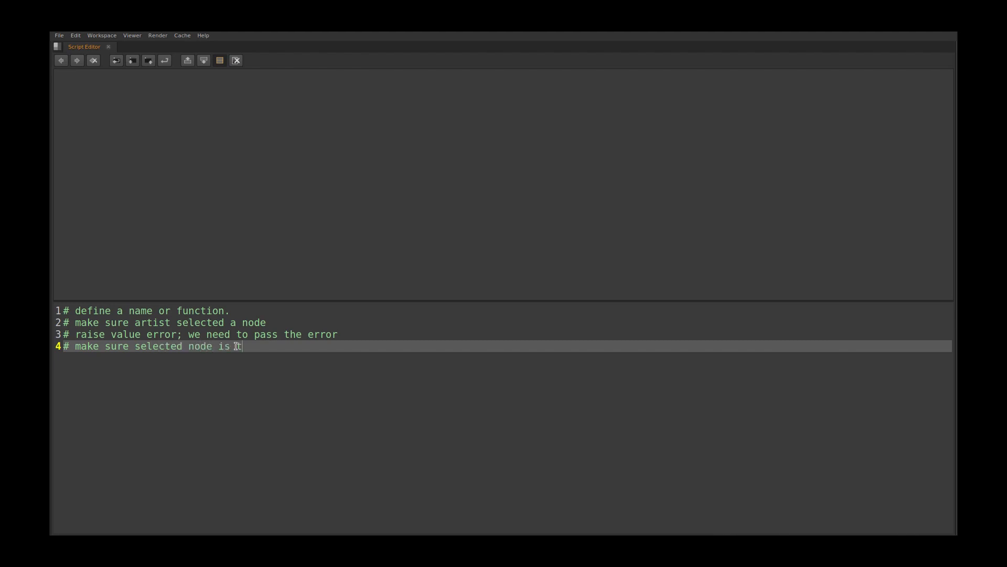
type("Tracke")
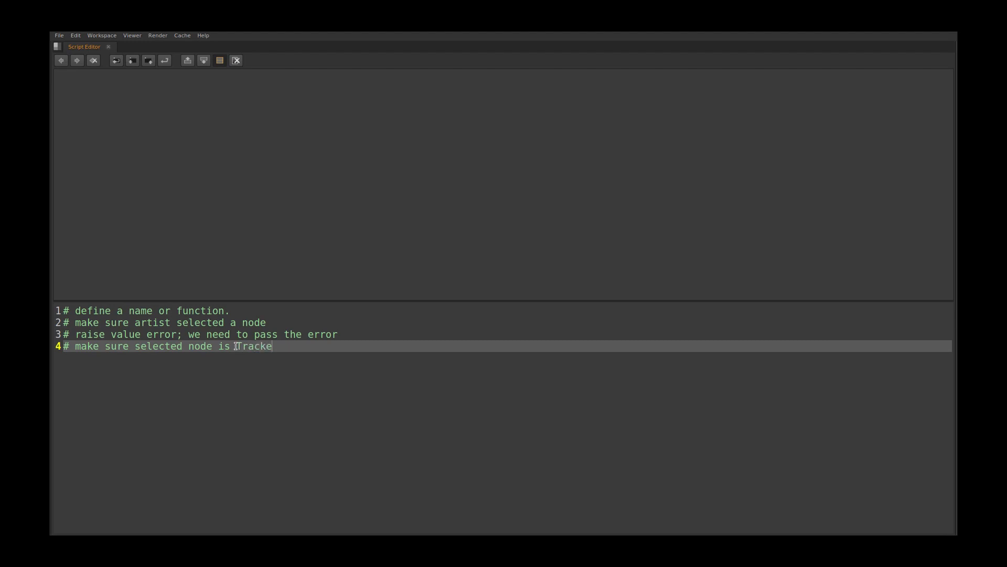
type("r node.")
type("#")
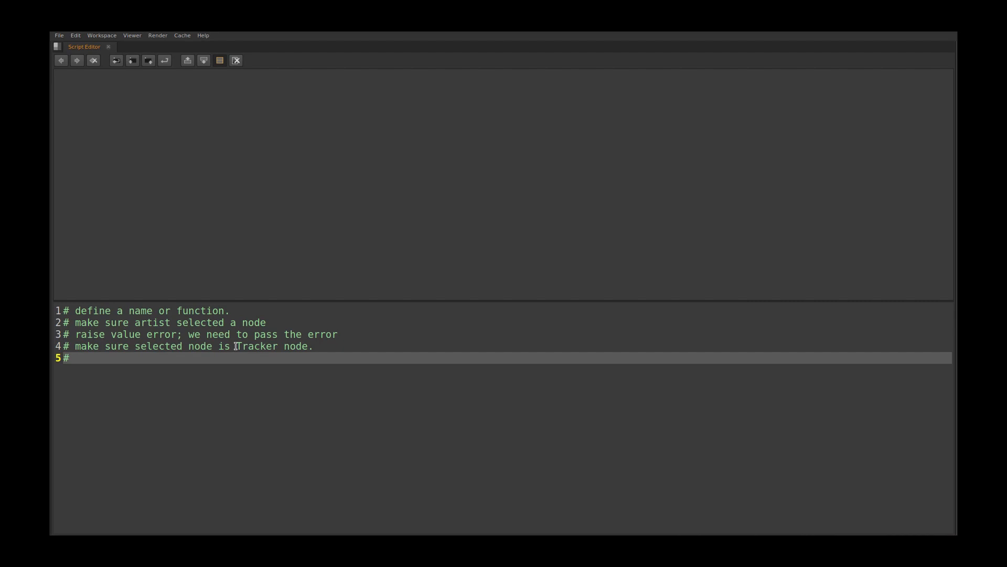
Step: Finish line 5's comment with 'create new roto node'
type("crearte")
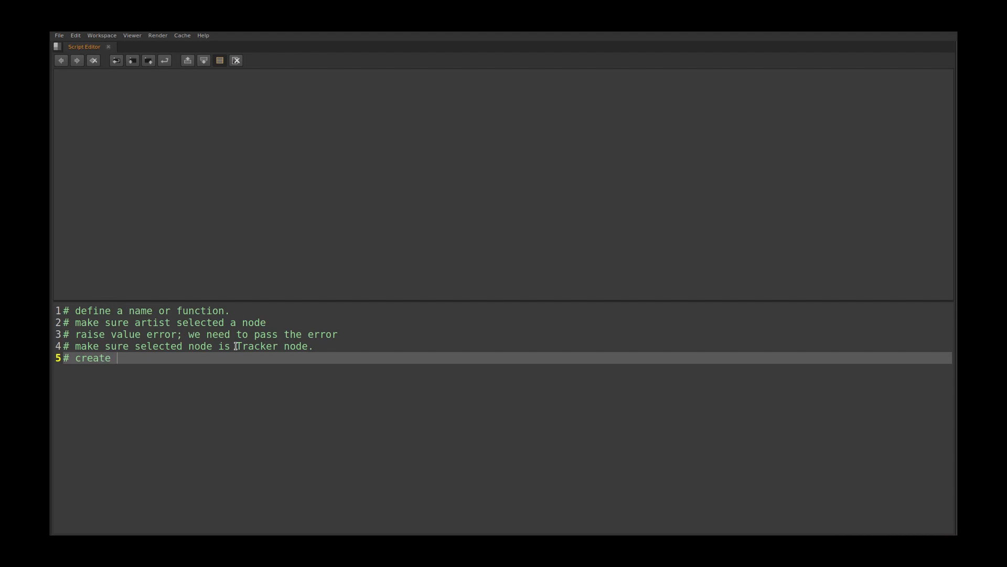
type("new rot")
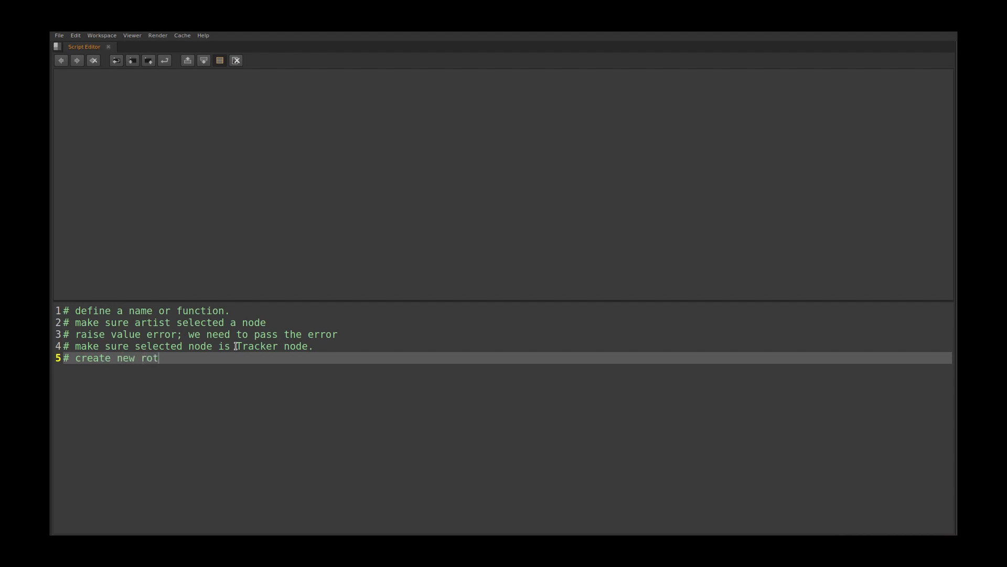
type("o node")
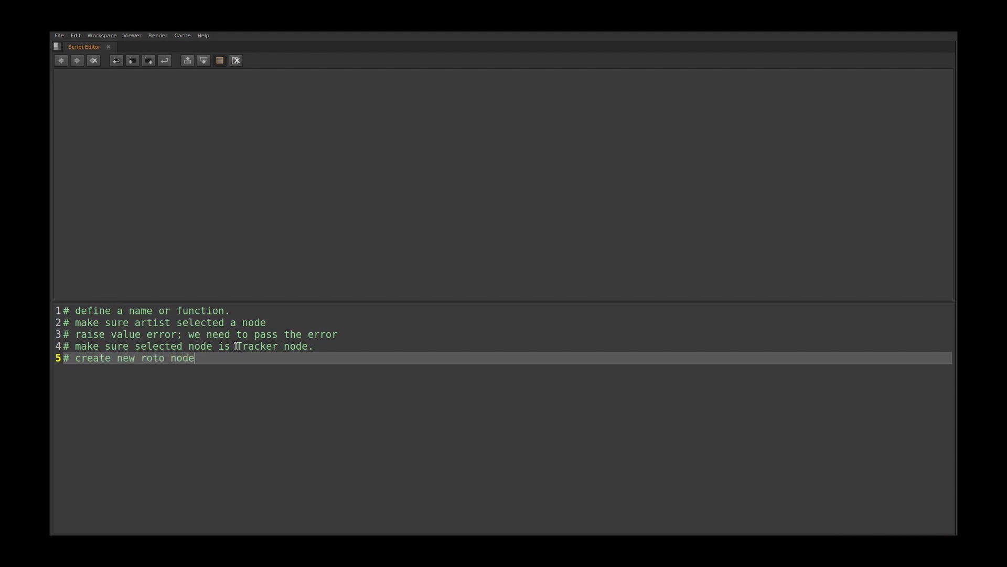
key("Return")
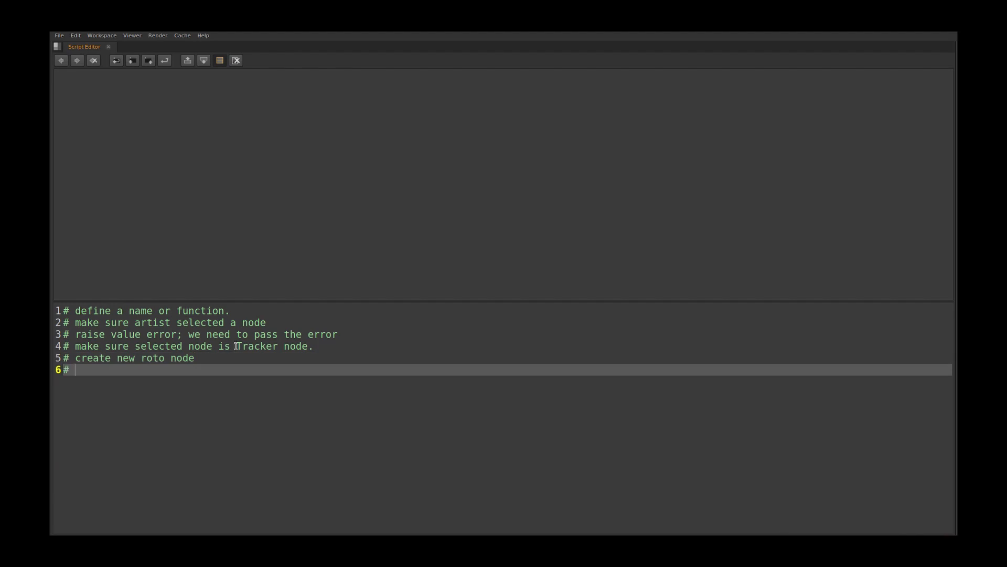
Step: Add the comment 'link all the properties from tracker node - created roto node.'
type("li")
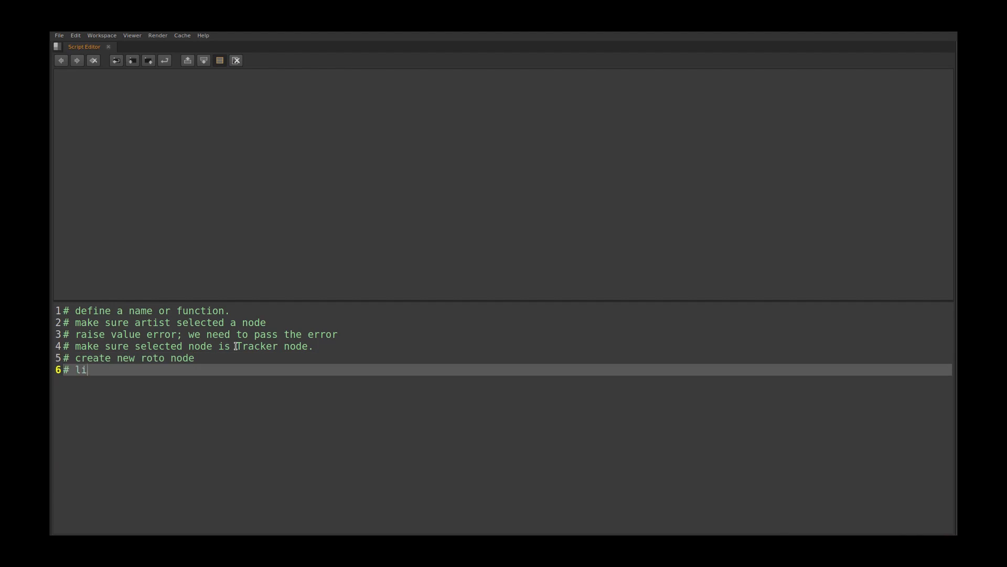
type("nk all the")
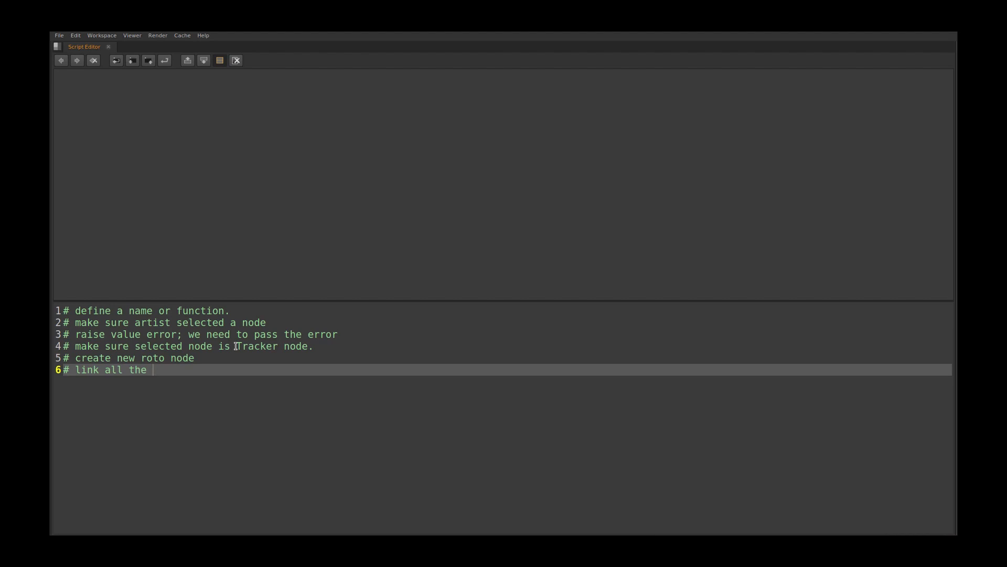
type("propert")
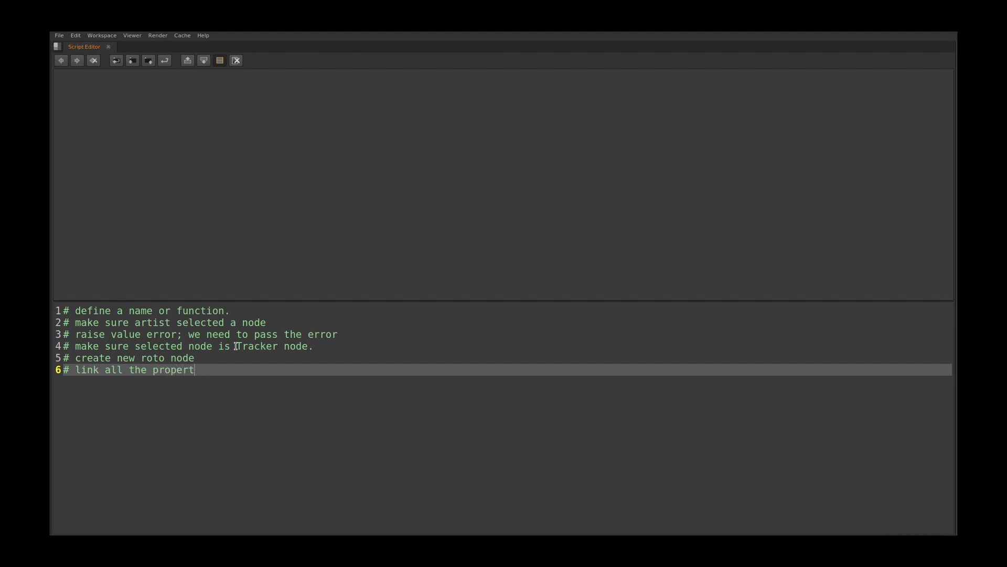
type("ies from")
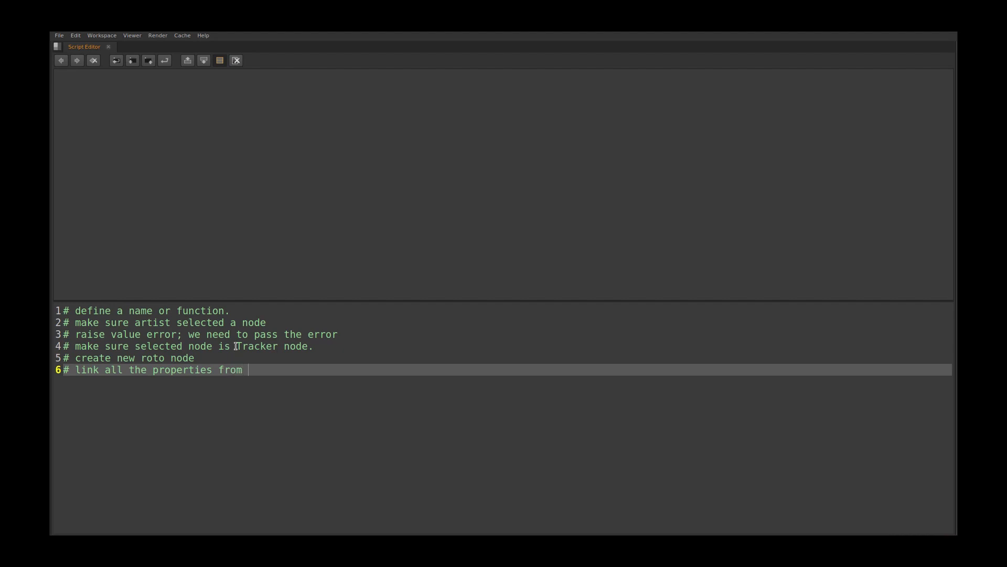
type("tra")
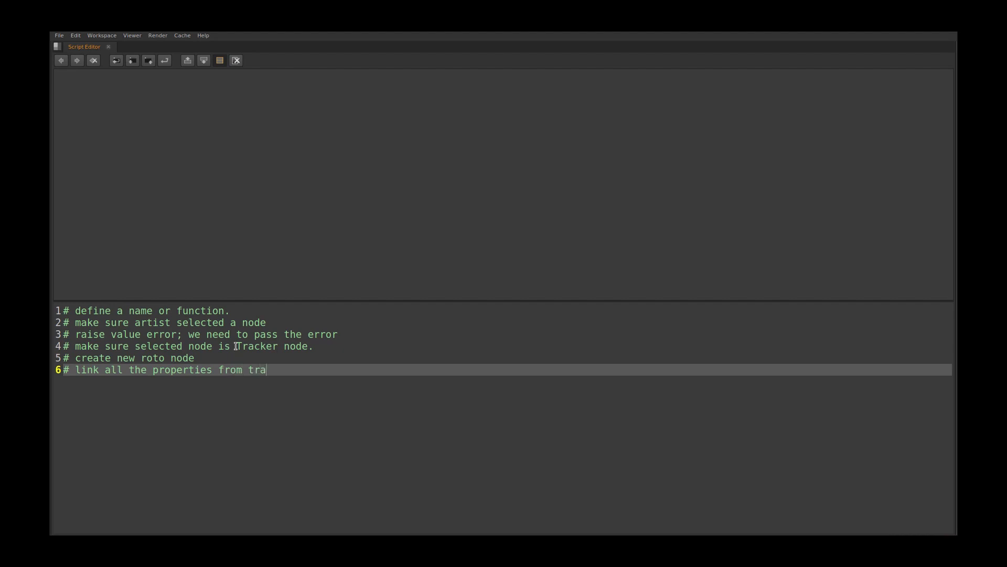
type("cker n")
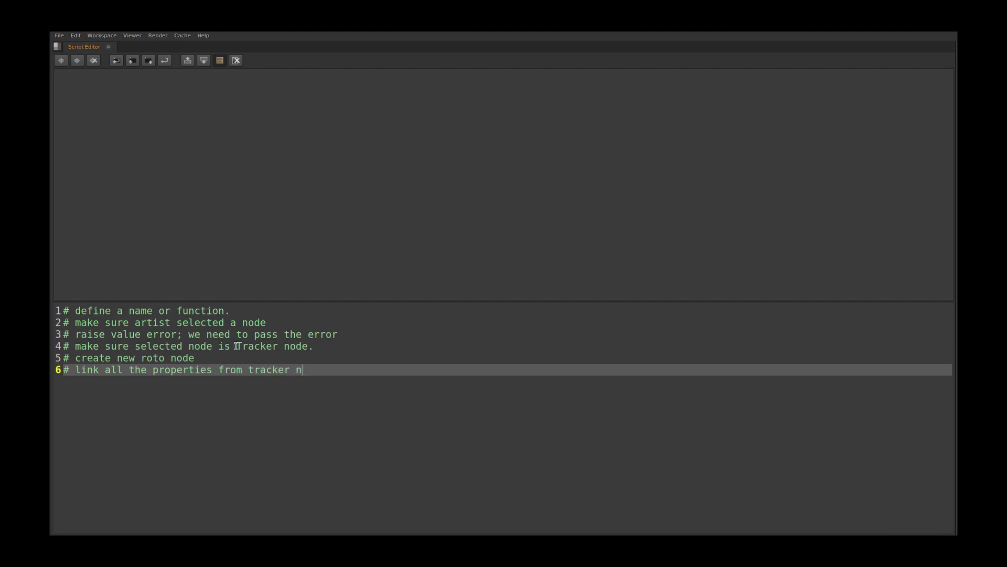
type("ode -")
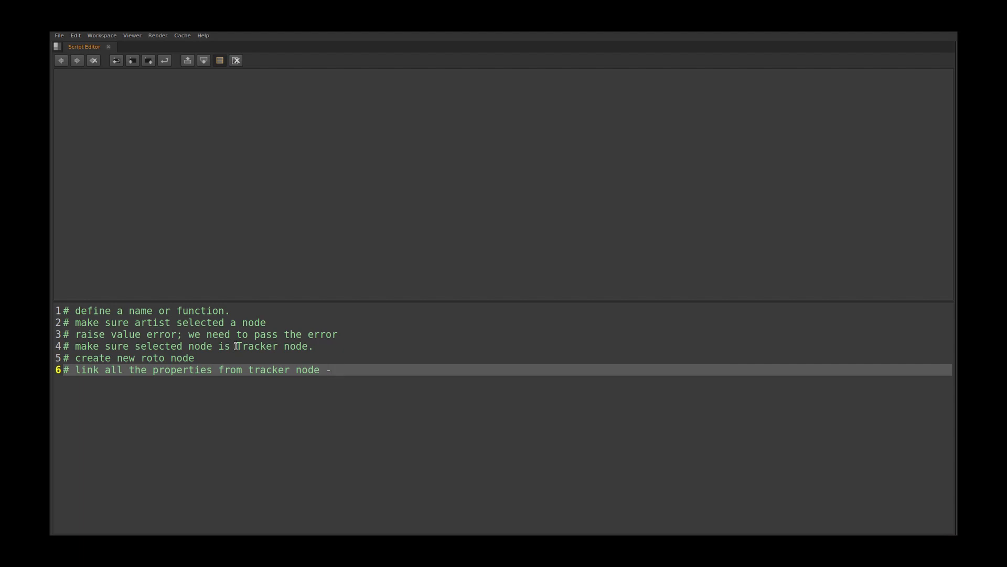
type("creat")
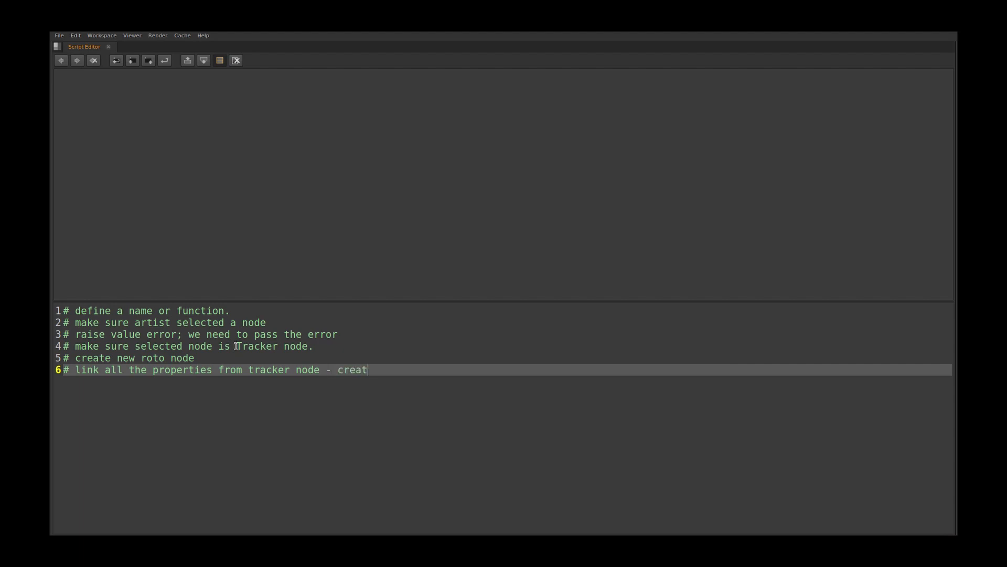
type("ed roto n")
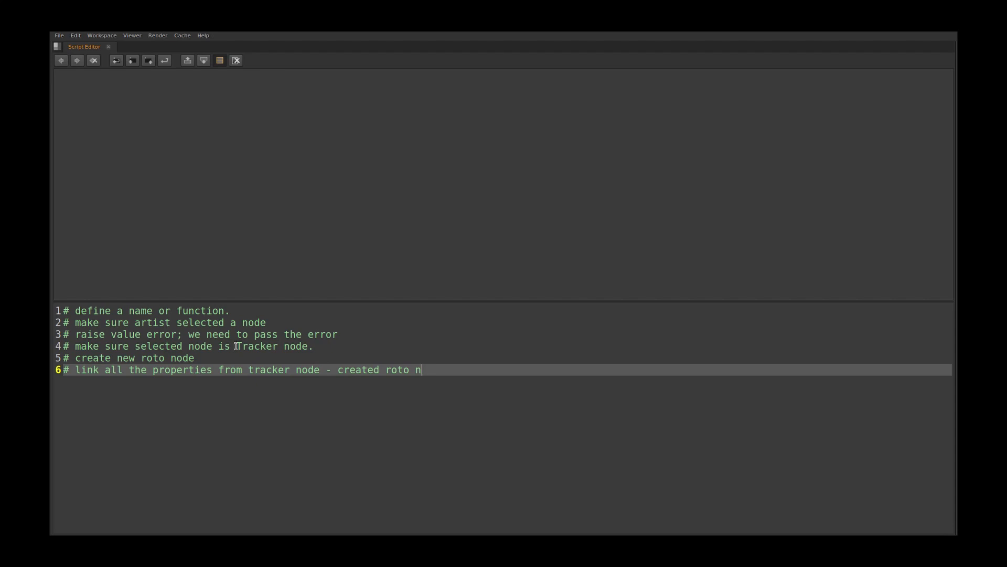
type("ode.")
type("#")
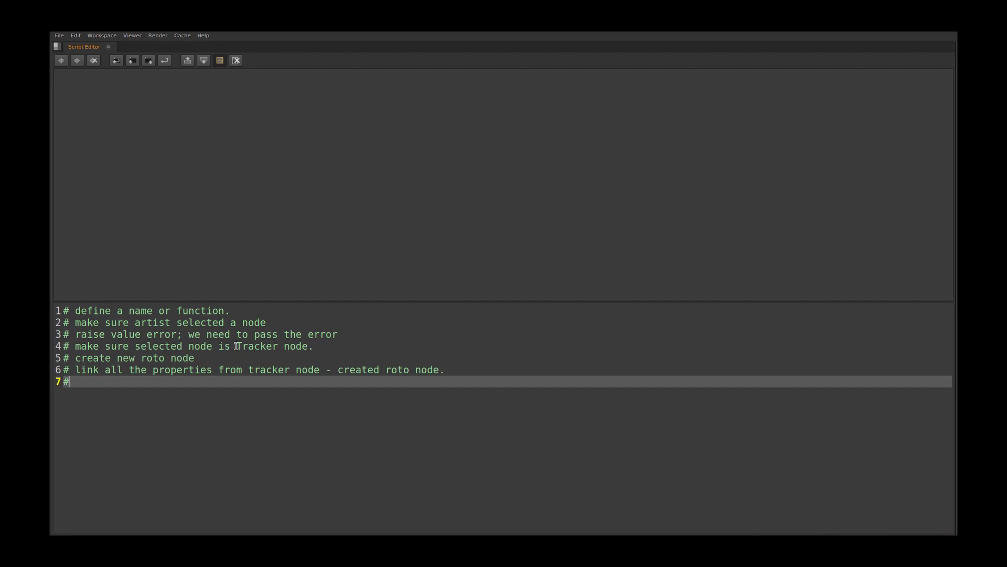
Step: Add '# create a condition here.' as the seventh plan comment
key("Backspace")
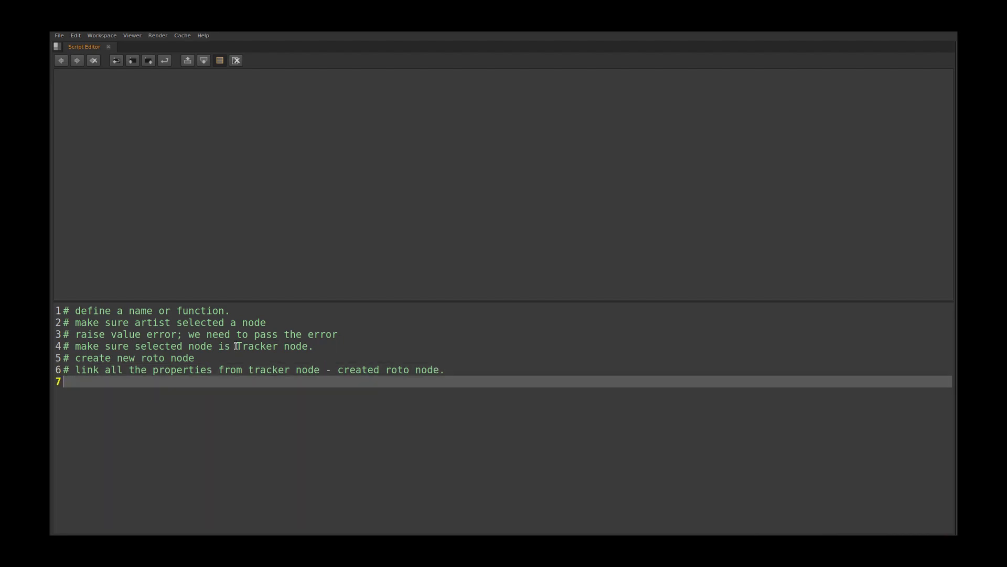
type("#")
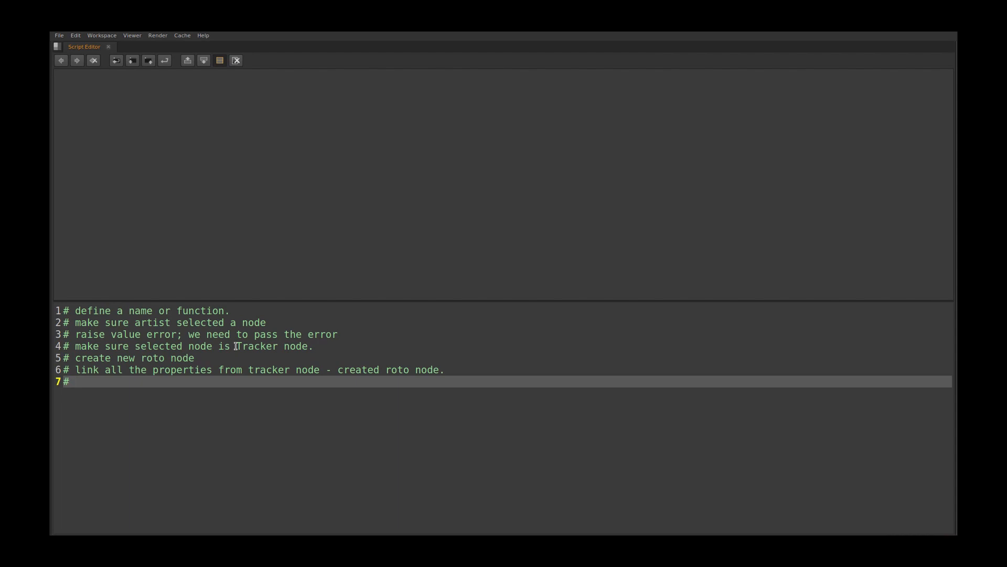
type("create a condi")
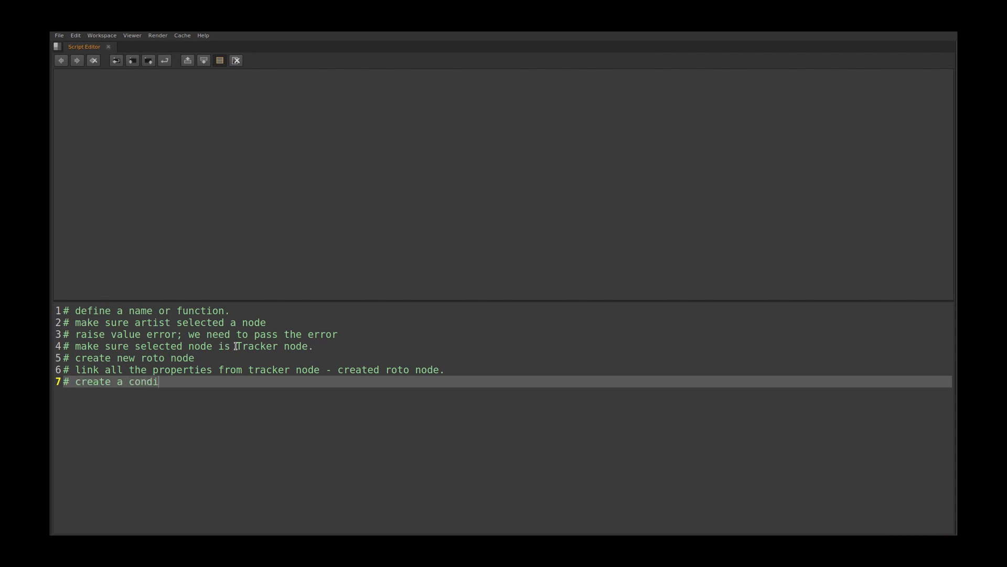
type("tion here")
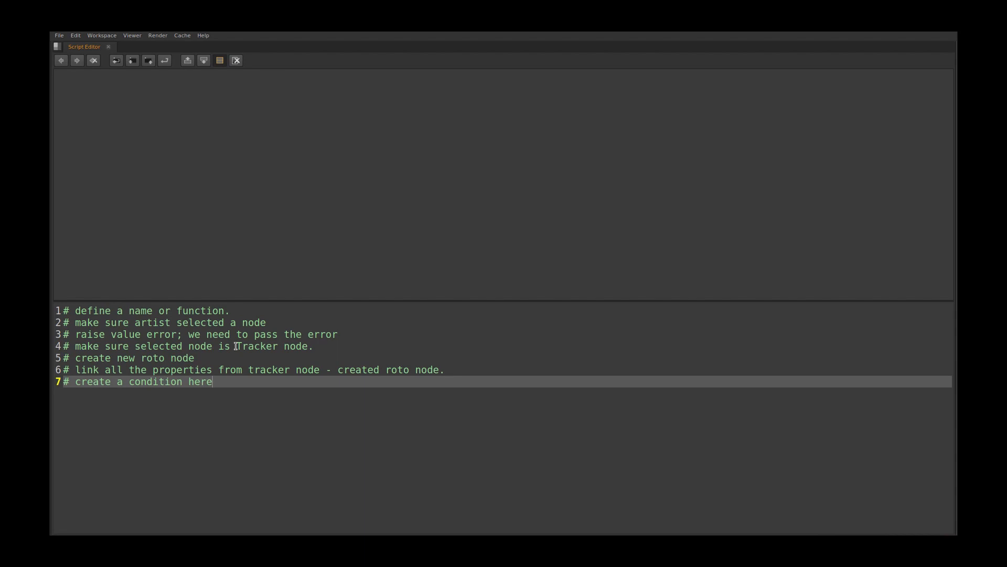
type(".")
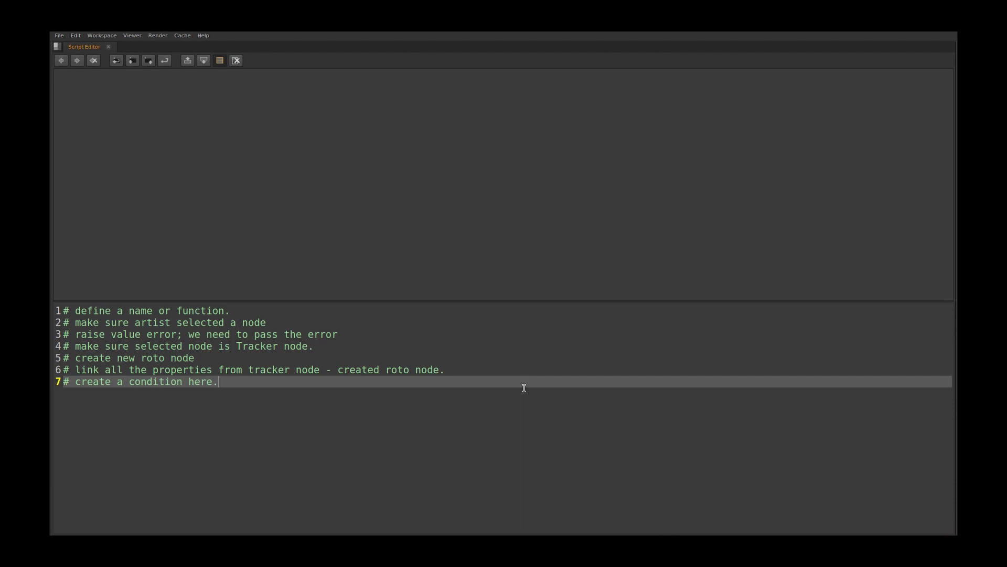
mouse_move(484, 449)
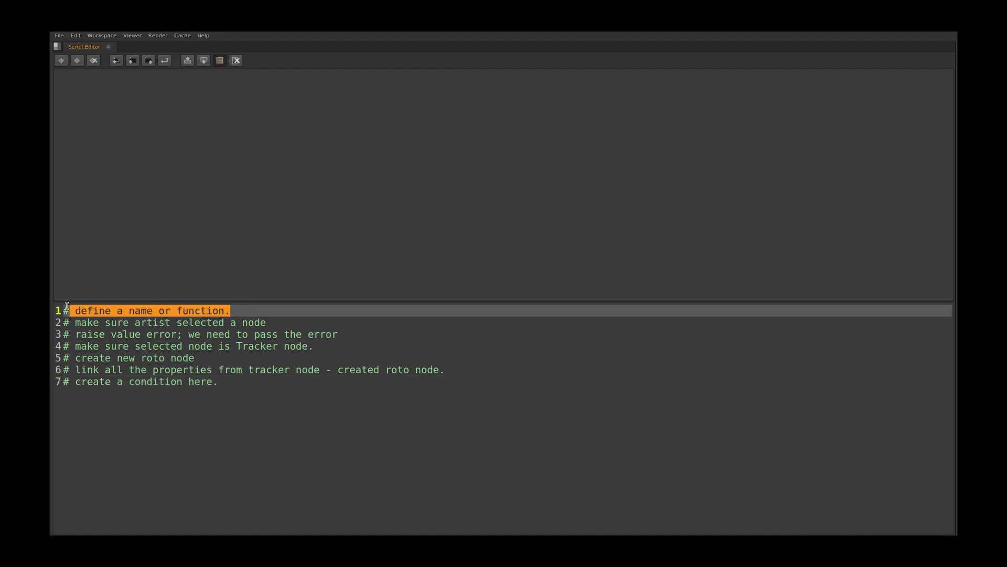
mouse_move(145, 321)
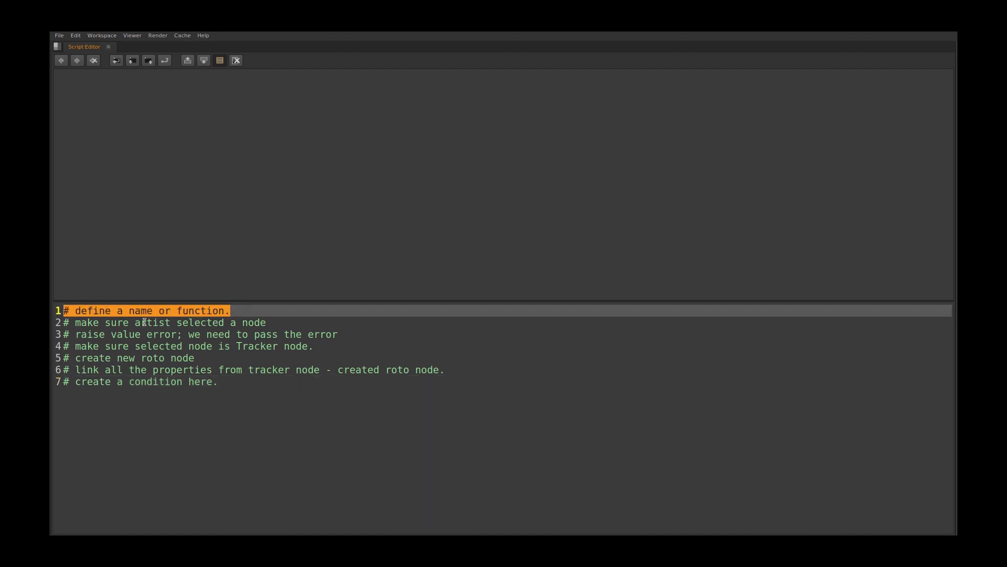
Step: Define the function header 'def connectTrackerToRoto():'
type("def")
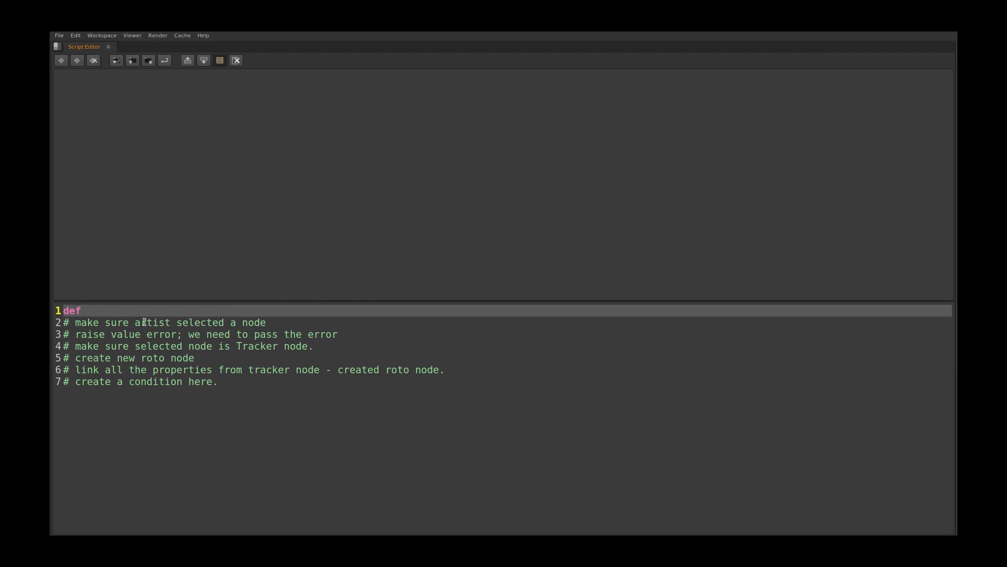
type("connectTra")
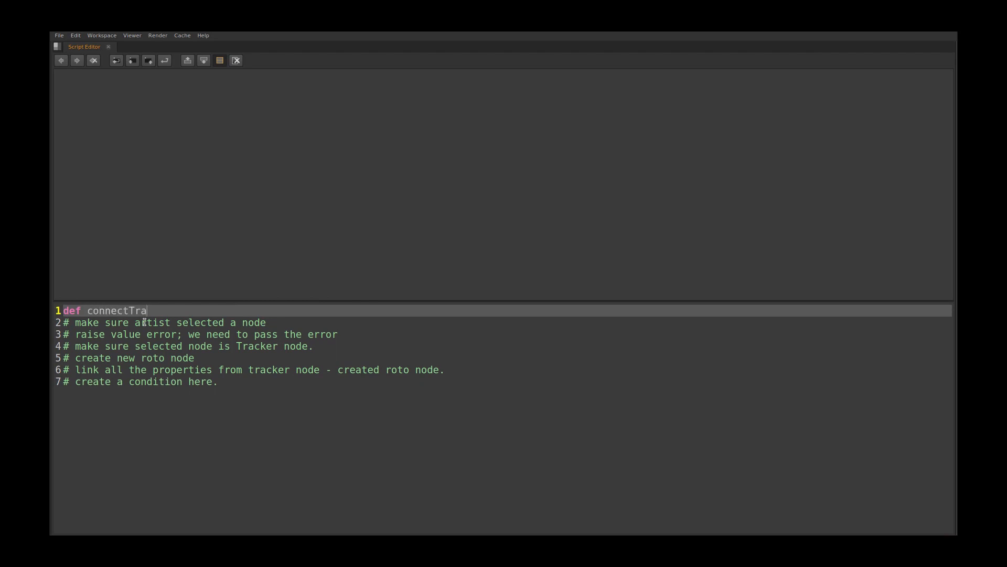
type("cker")
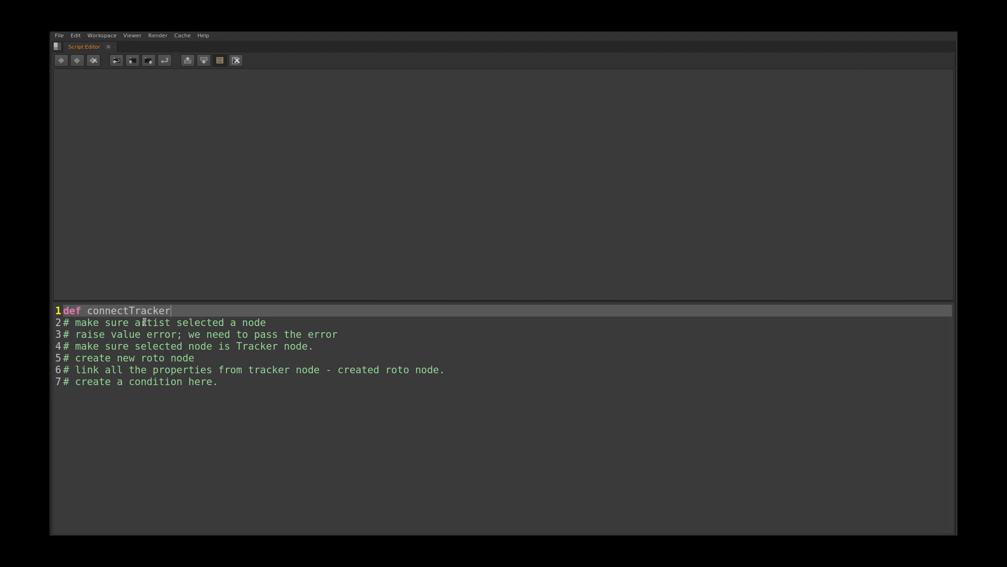
type("ToRoto")
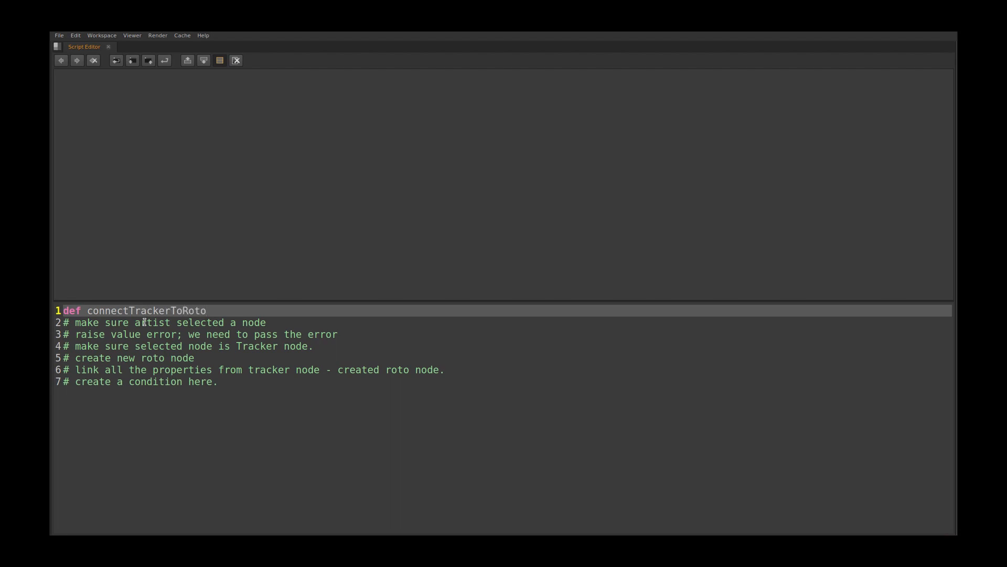
type("():")
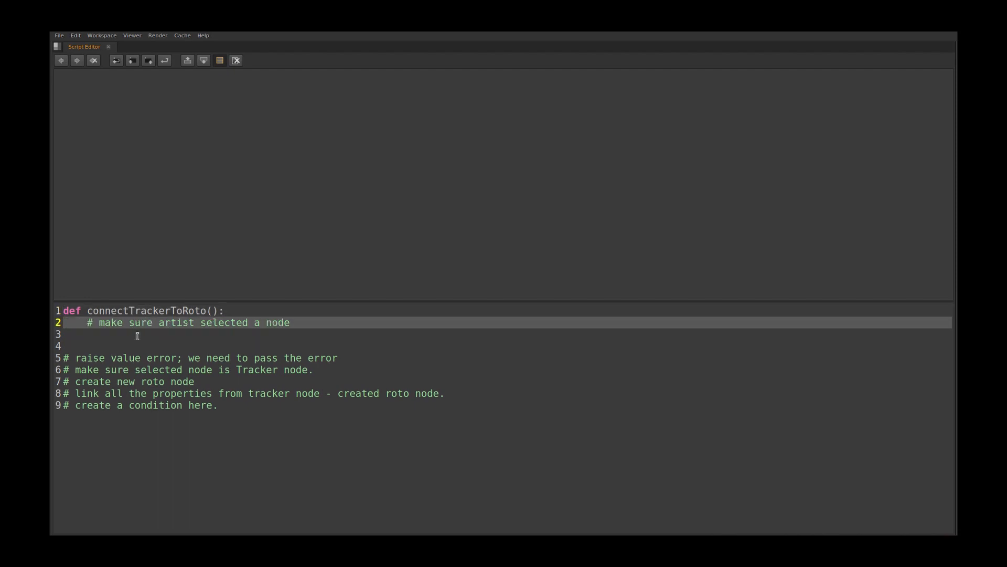
Step: Add 'sel = None' as the function's first code line
type("sel")
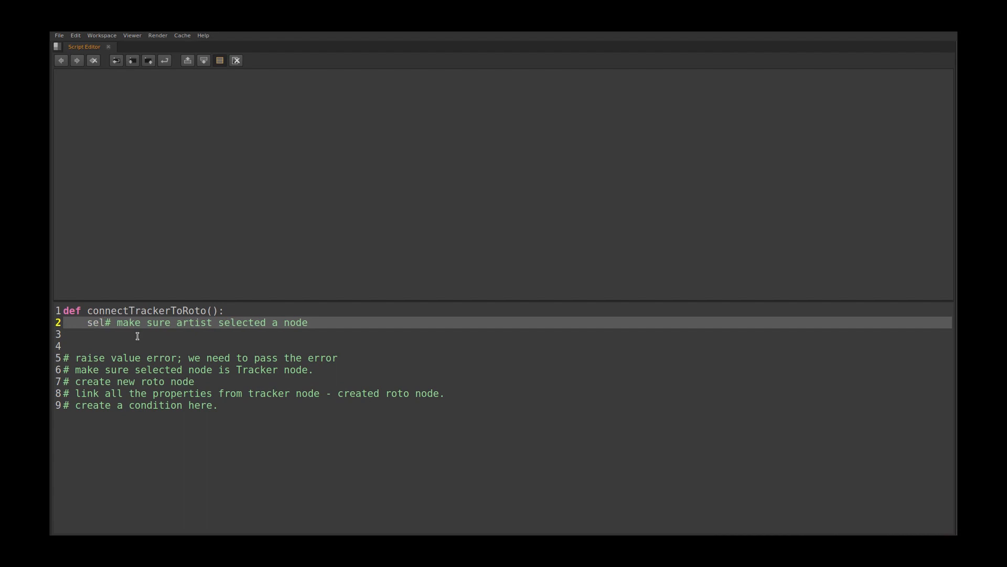
type("= N")
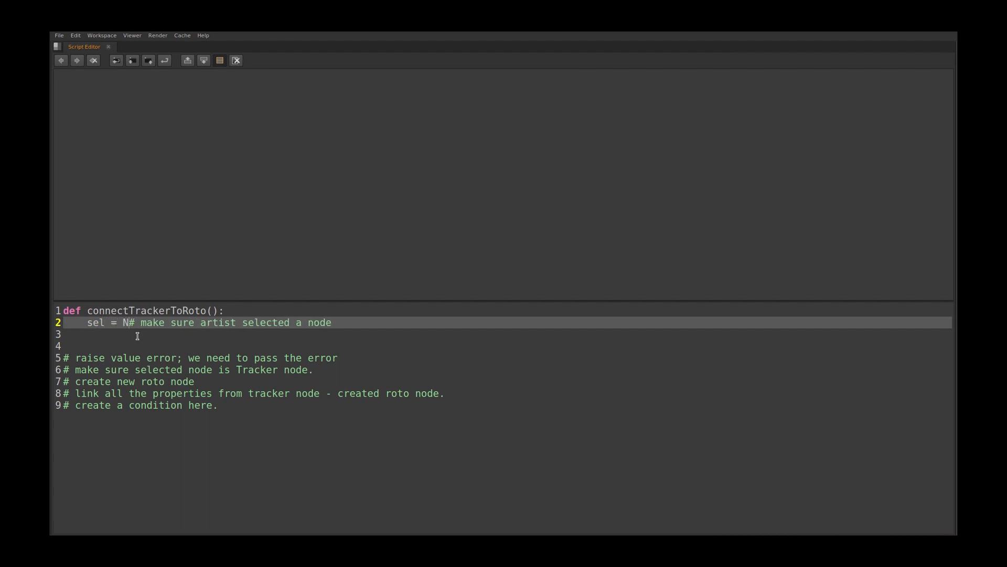
type("one")
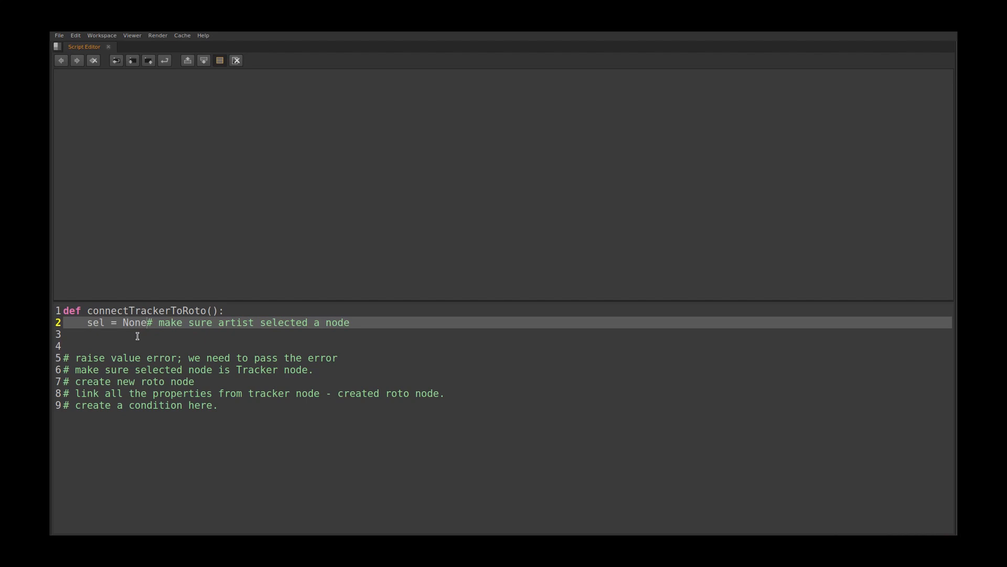
mouse_move(356, 335)
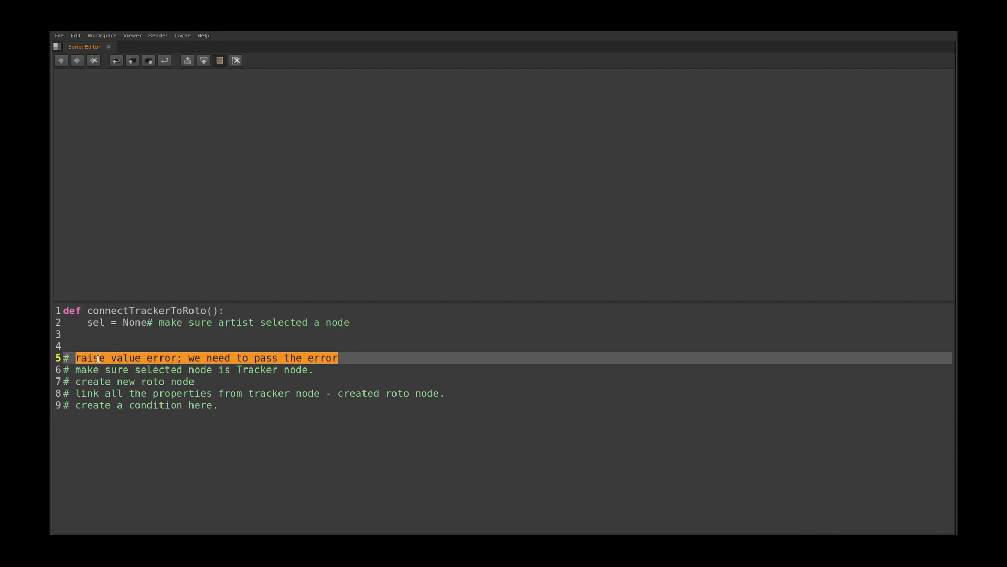
left_click(169, 339)
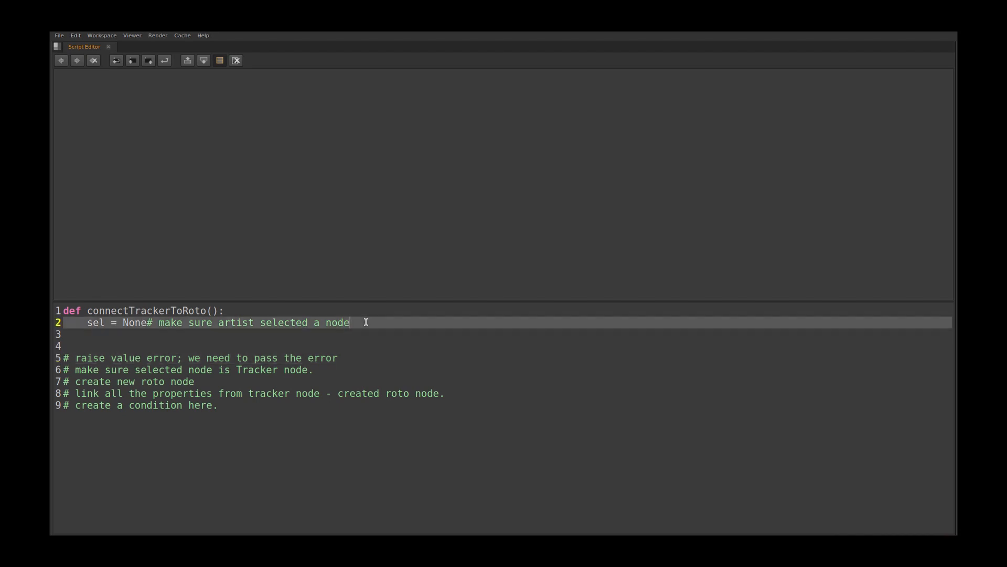
Step: Add a 'try:' block containing 'sel = nuke.selectedNode()'
key("Return")
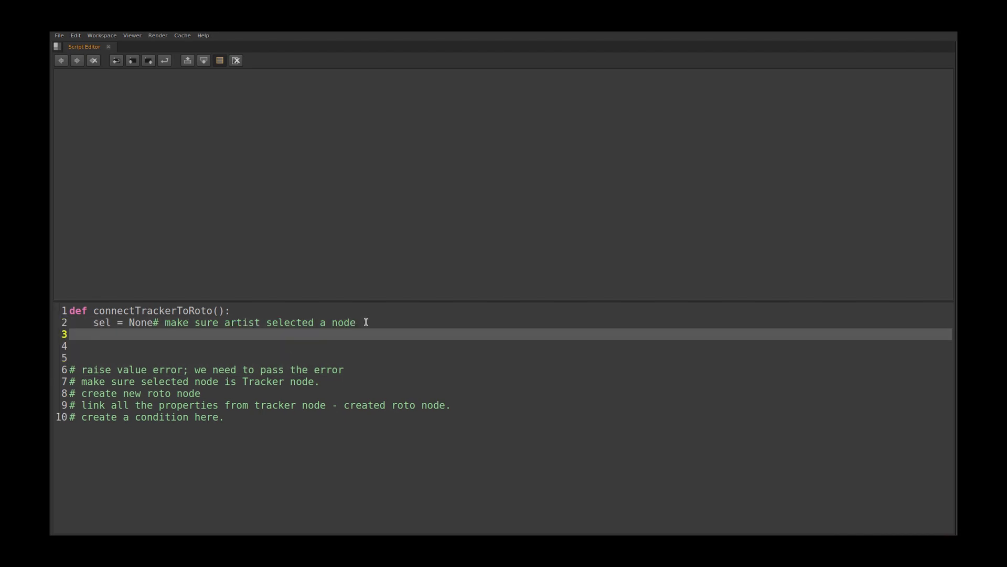
type("try:")
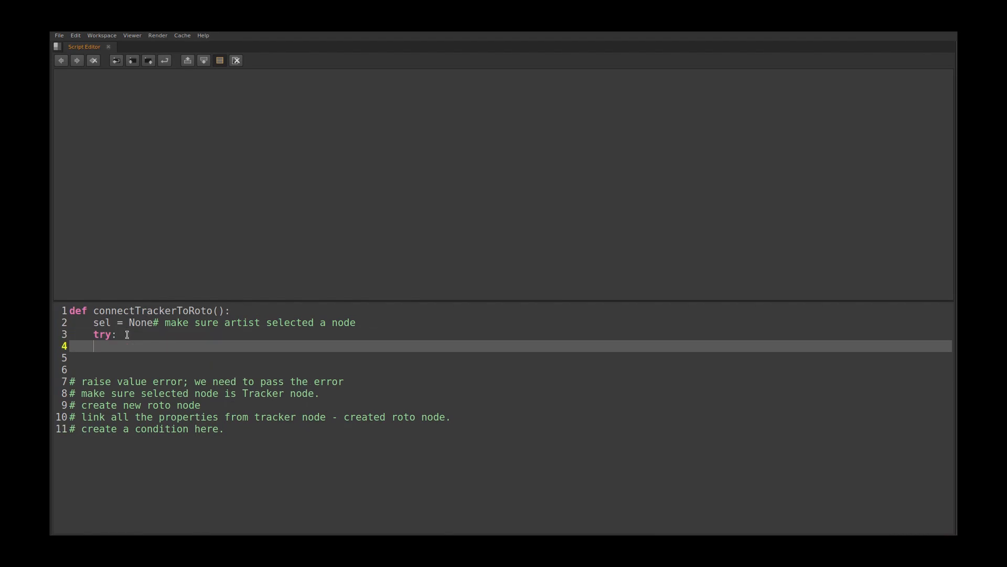
type("sel")
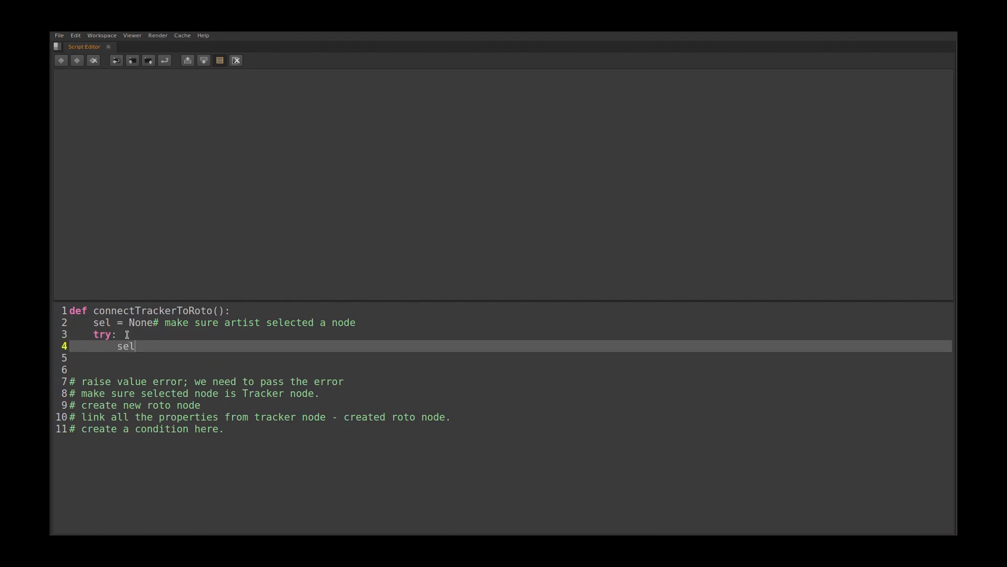
type("= nuke.selec")
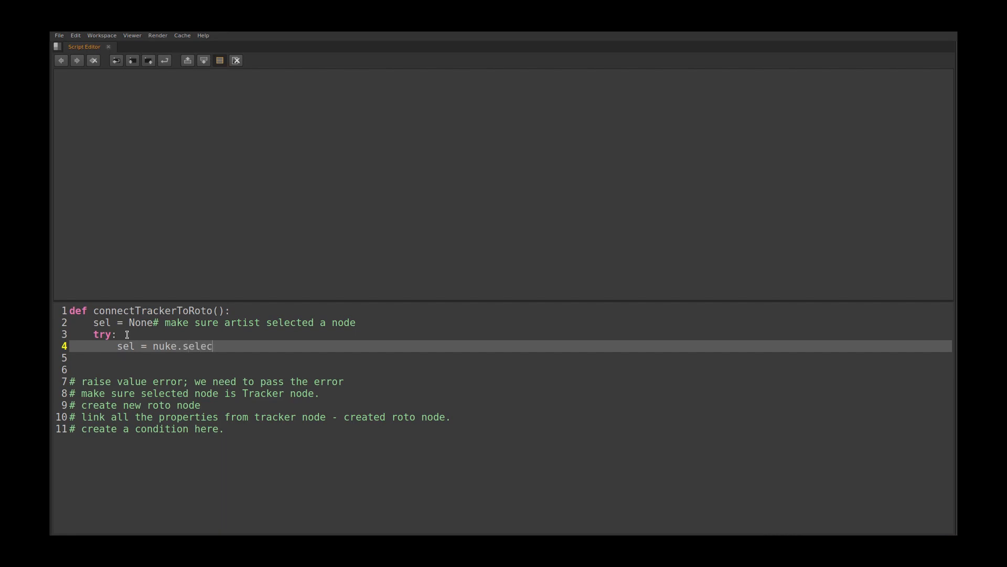
type("tedNode")
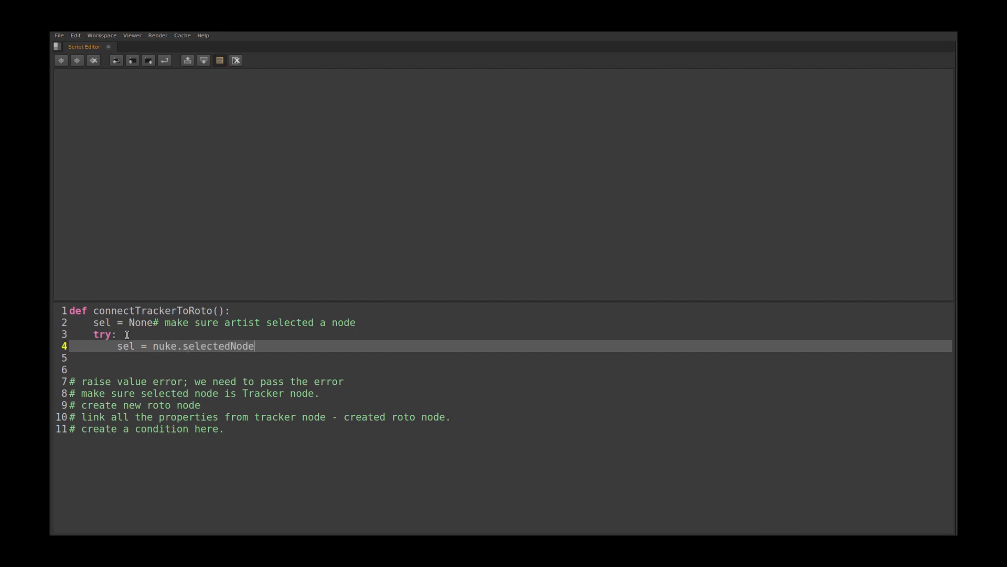
type("()")
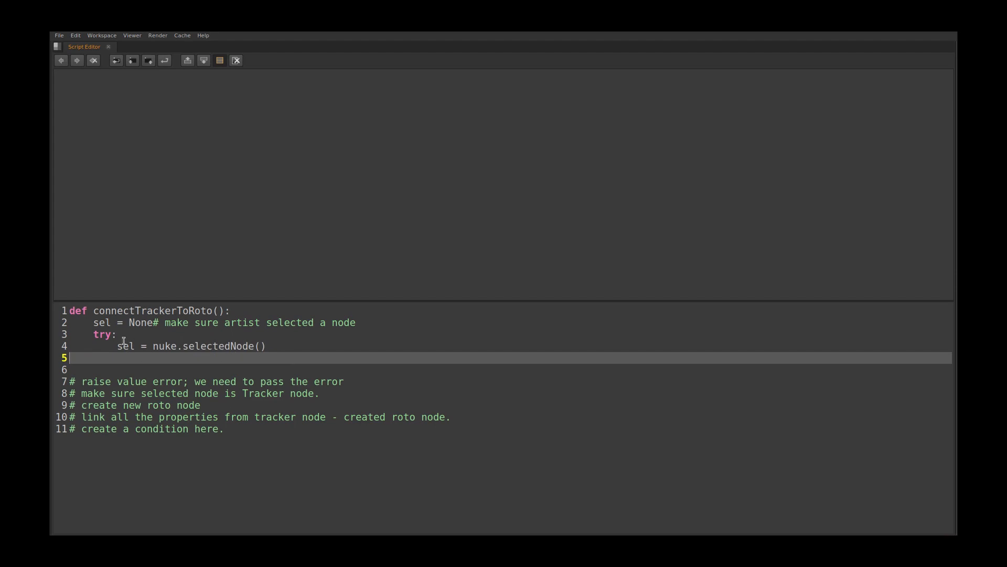
double_click(125, 346)
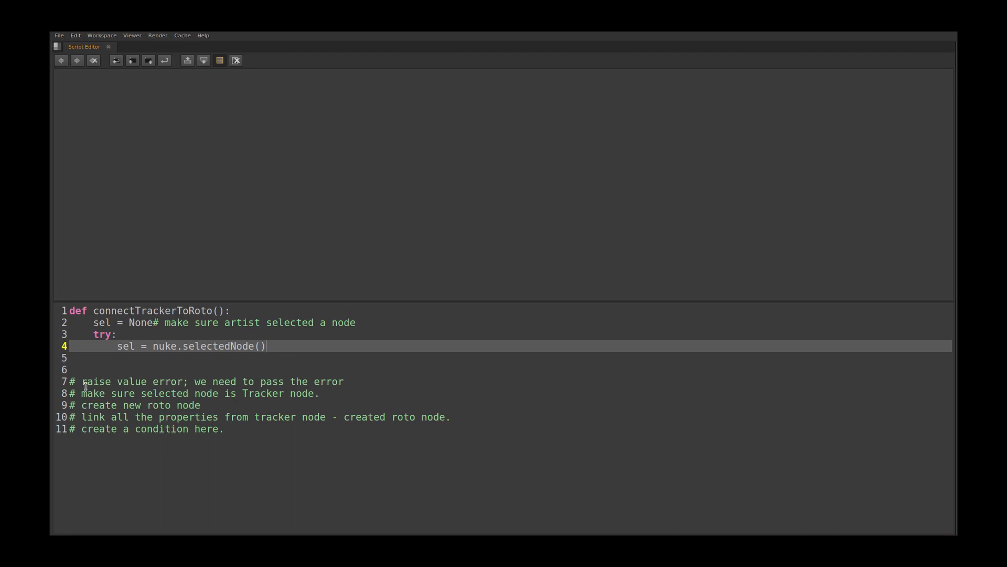
mouse_move(288, 360)
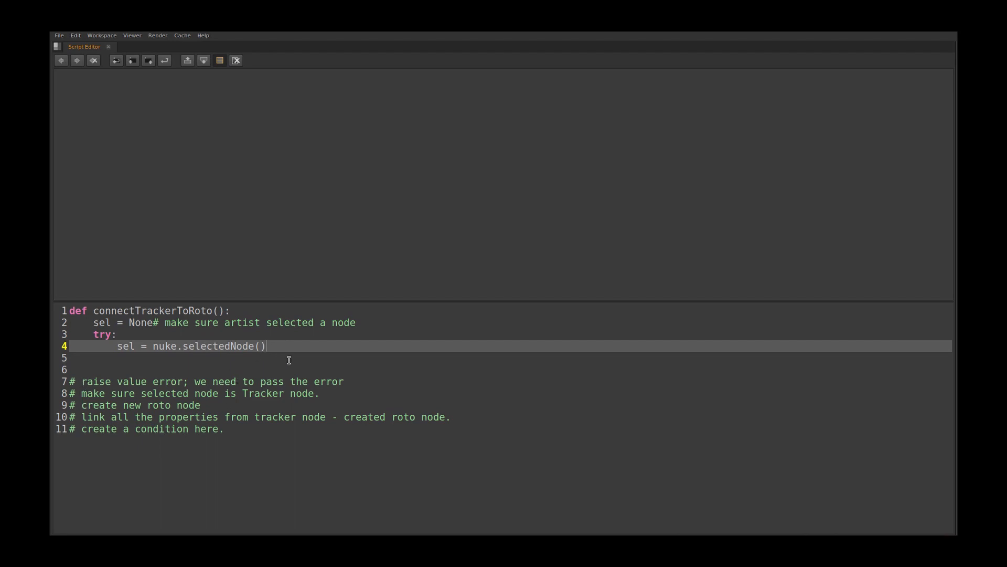
mouse_move(291, 348)
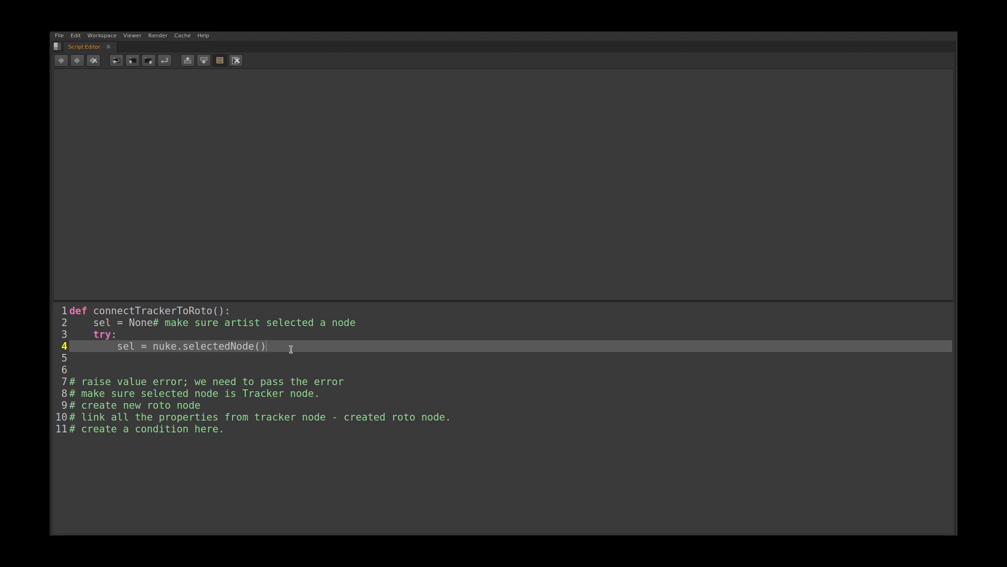
Step: Add 'except ValueError: #no node selected' with a 'pass' body
key("Return")
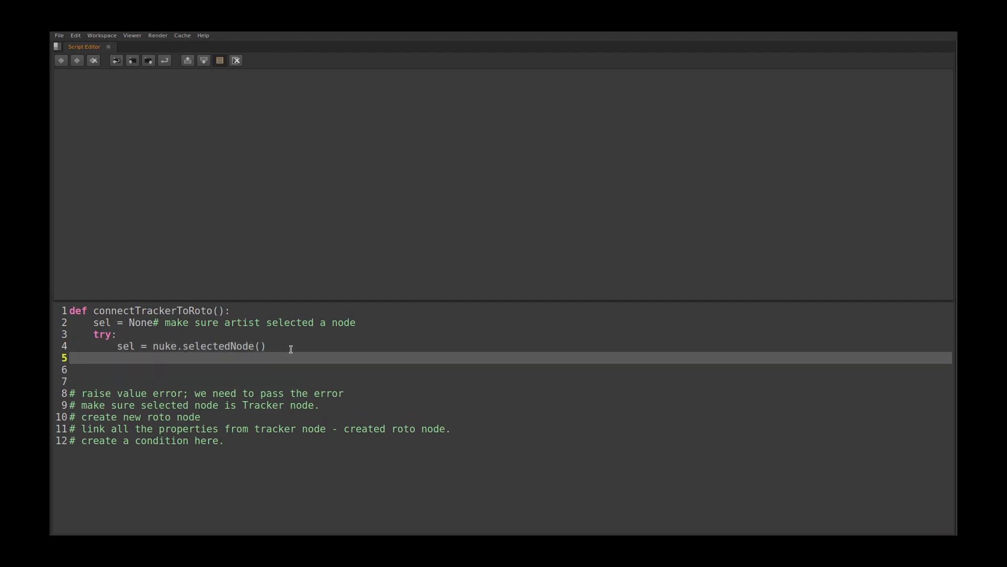
type("exce")
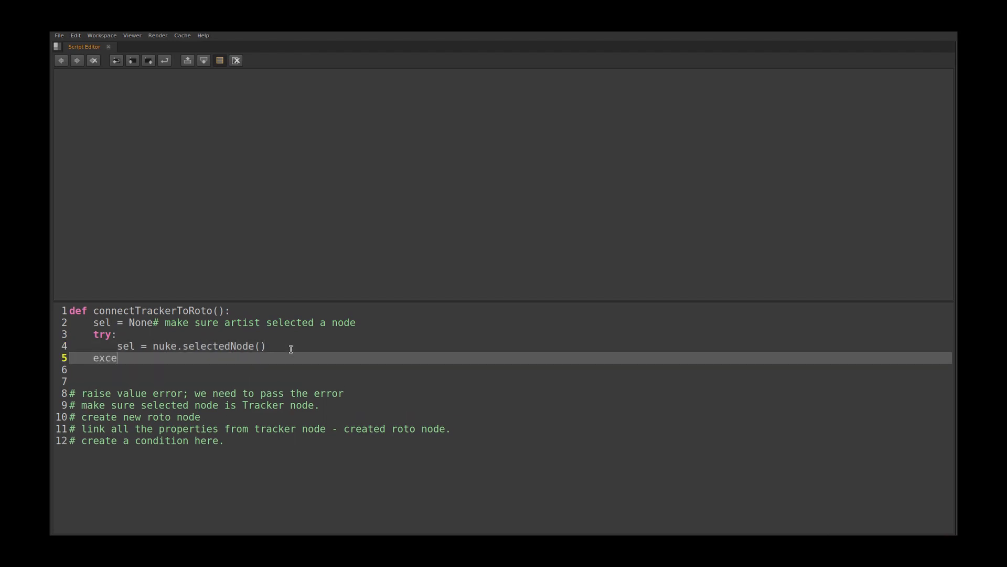
type("pt:")
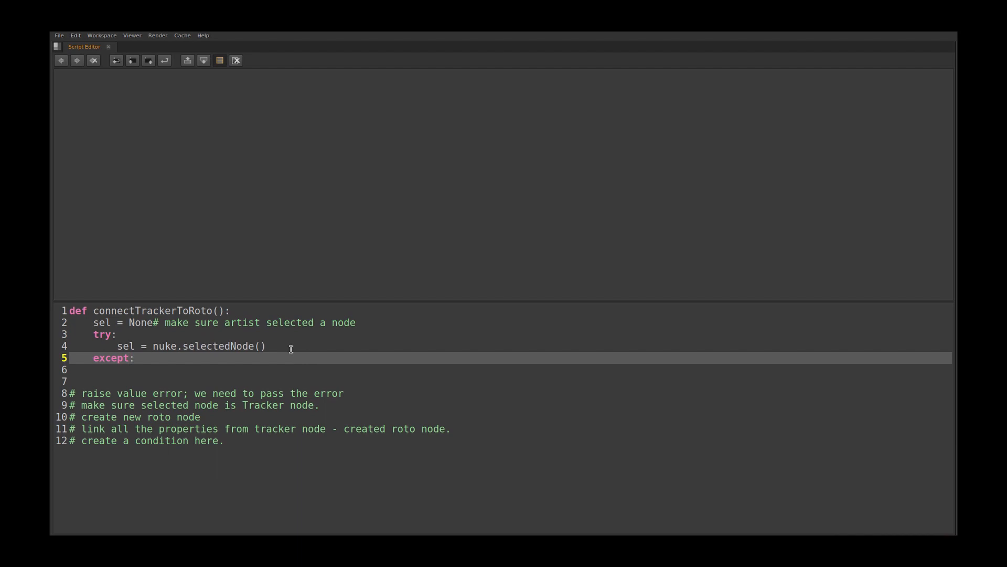
type("Value")
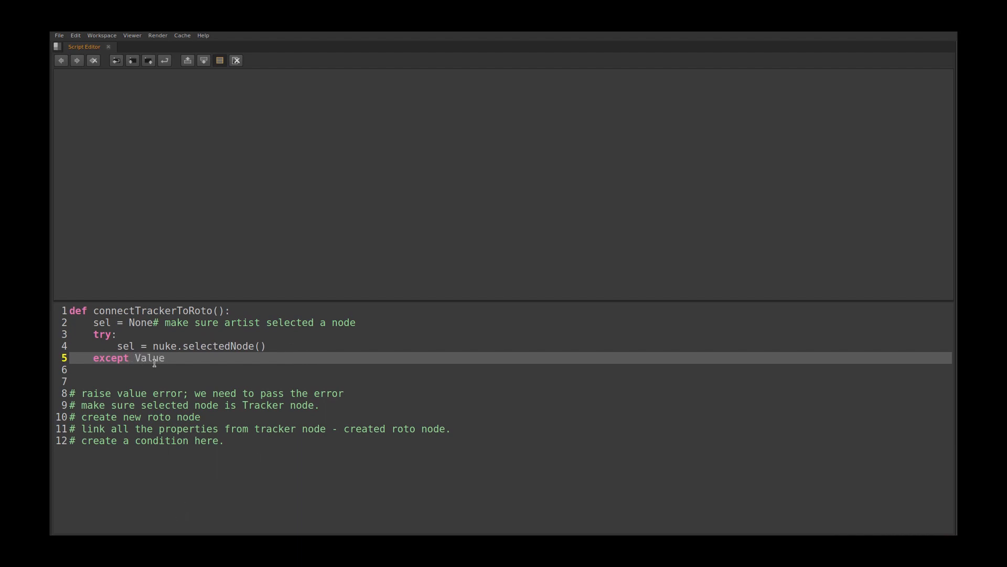
type("Er")
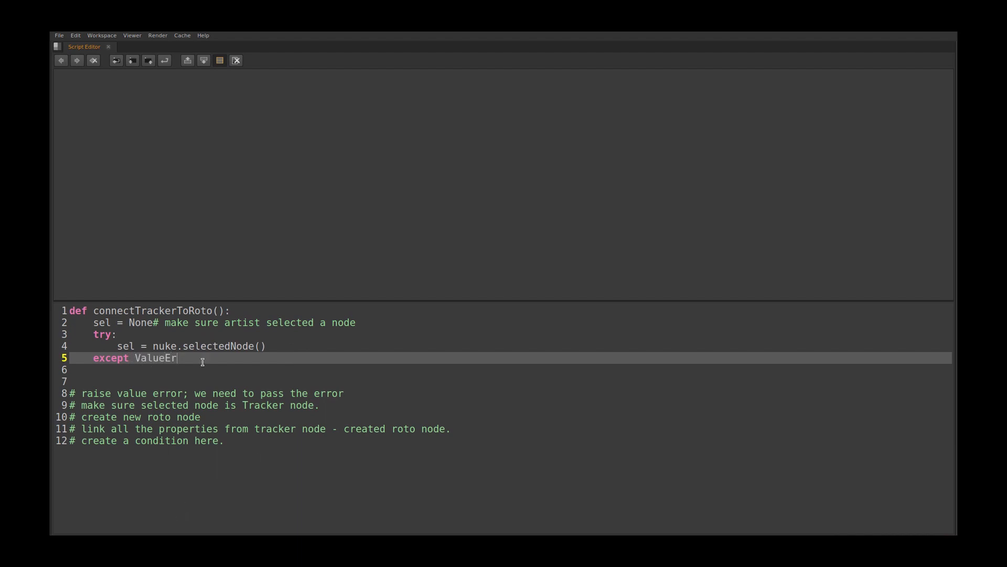
type("ror:")
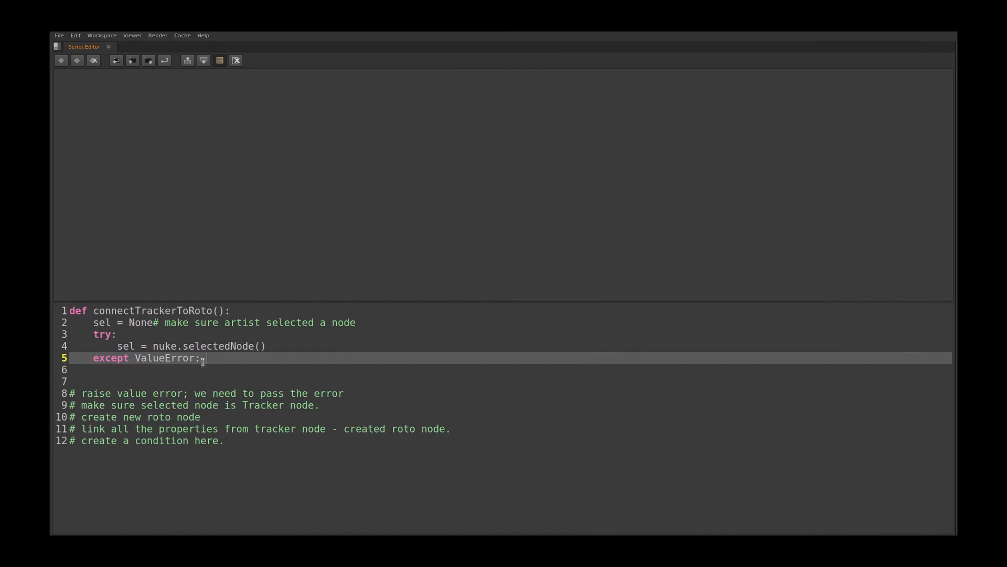
type("#no node se")
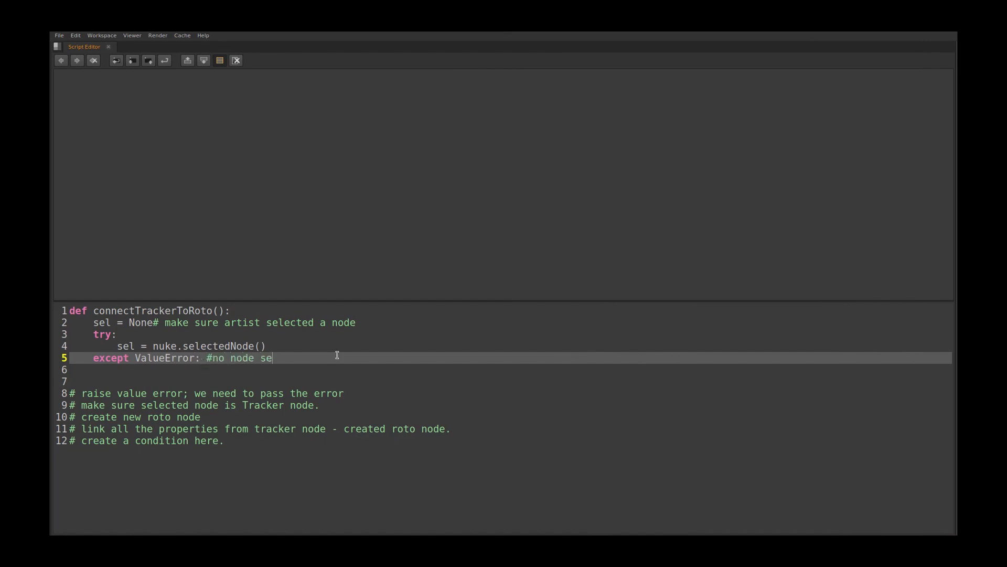
type("lected")
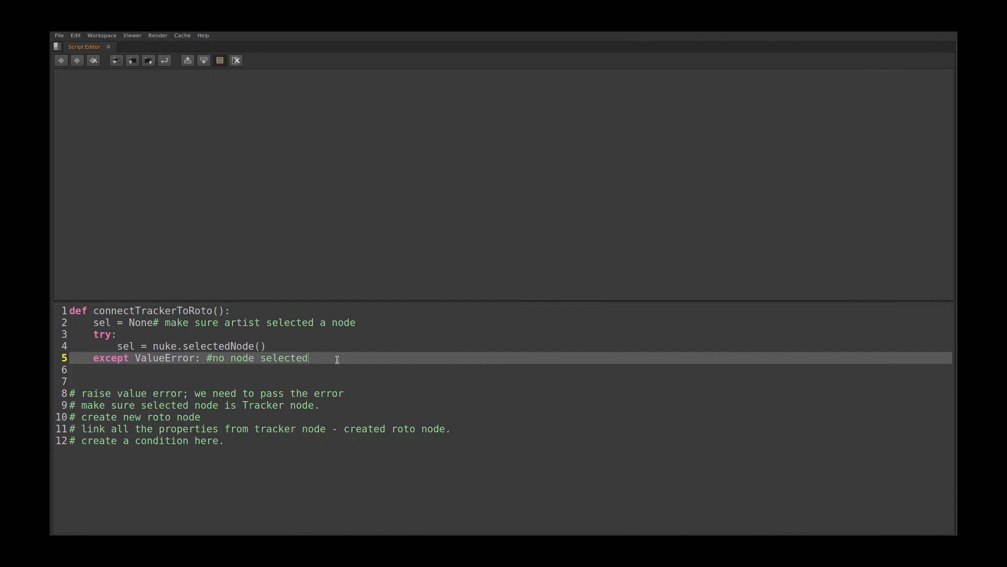
key("Return")
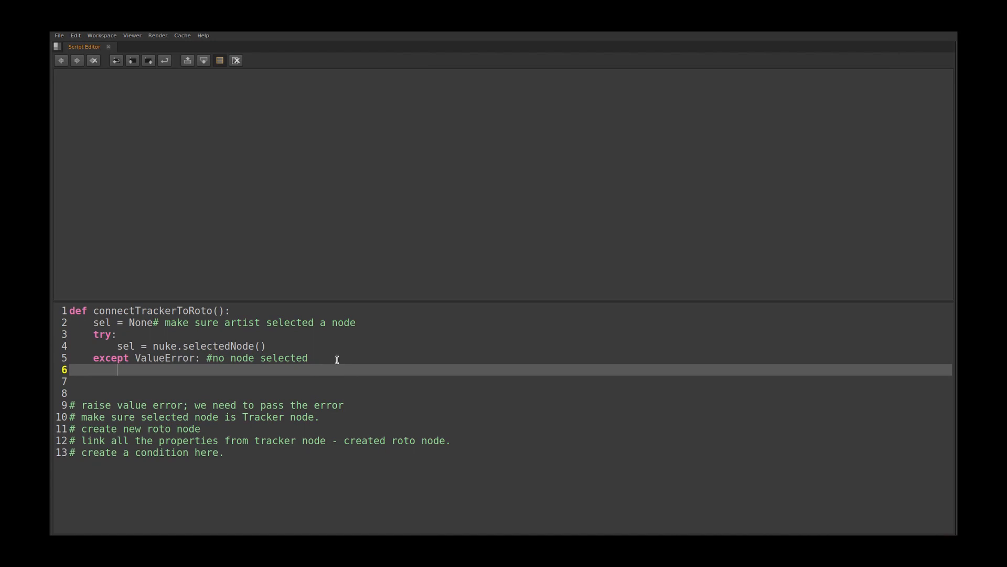
type("pass")
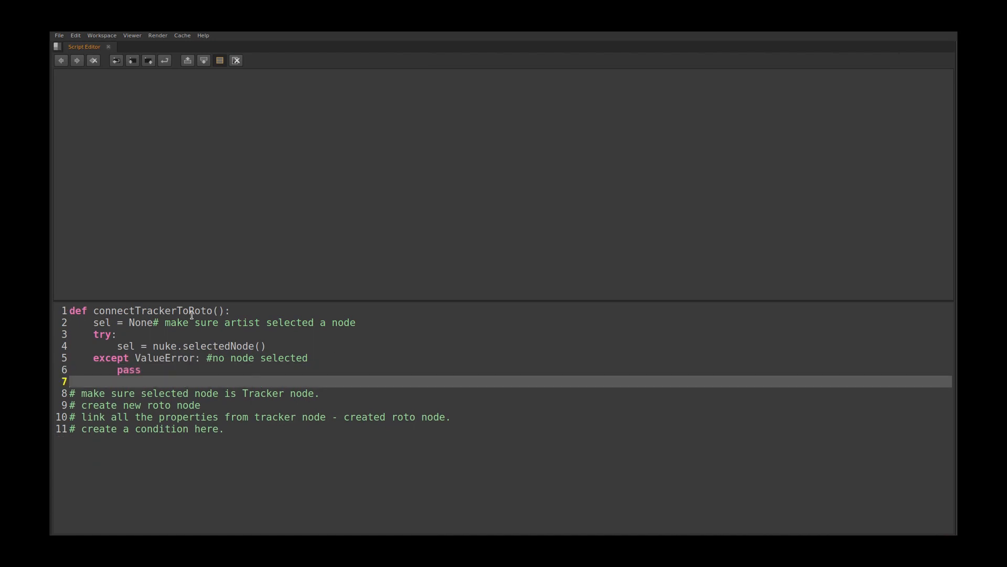
left_click(90, 310)
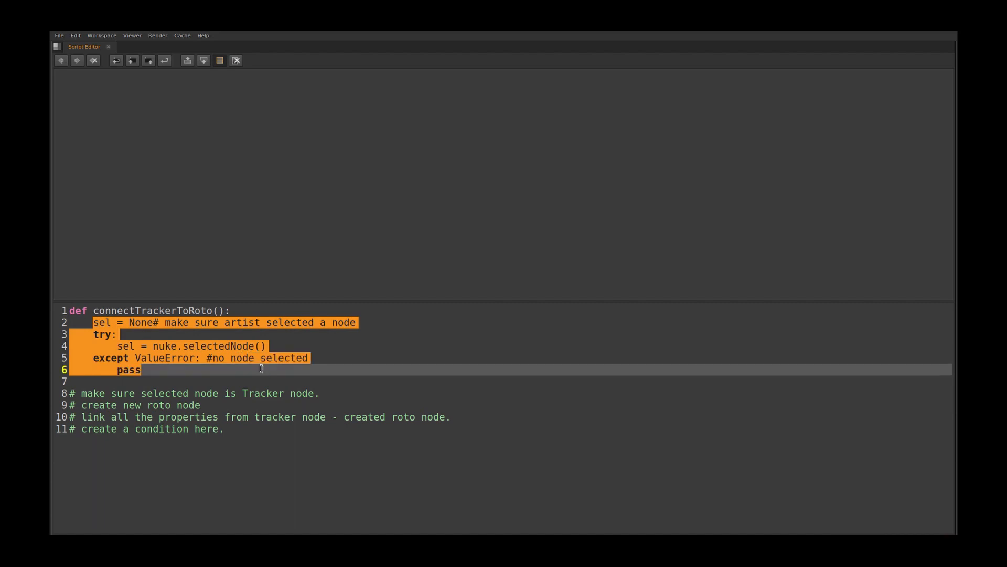
mouse_move(228, 366)
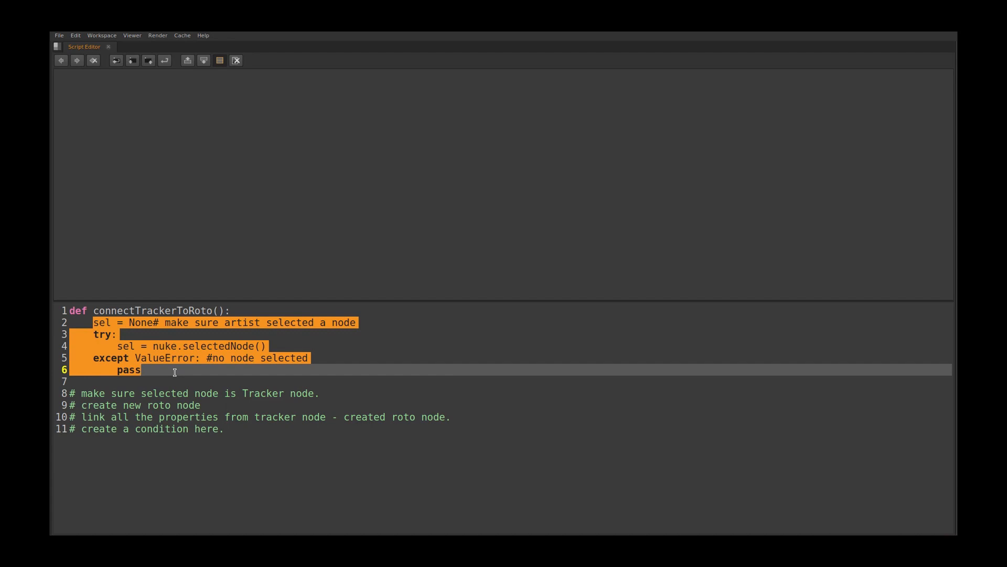
left_click(180, 372)
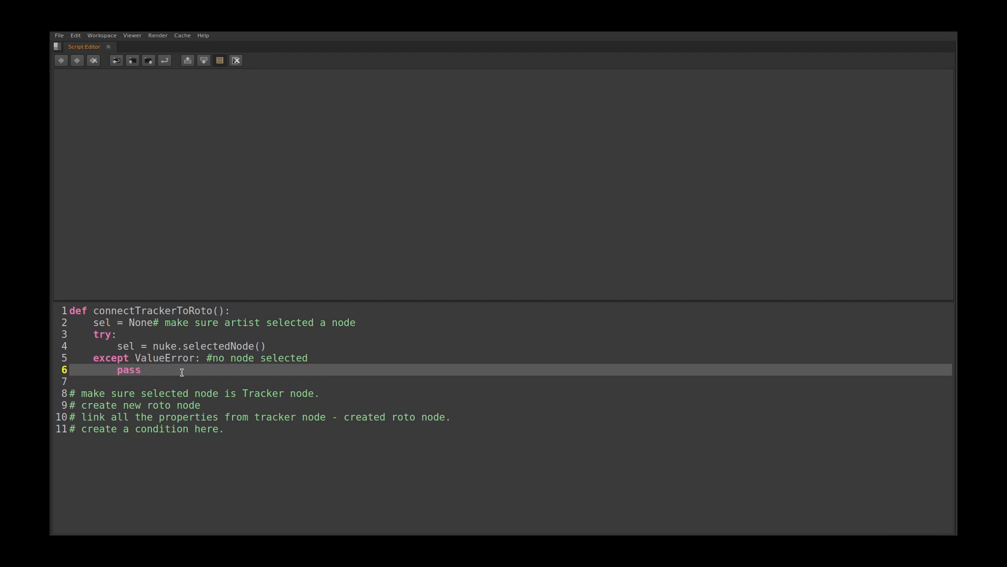